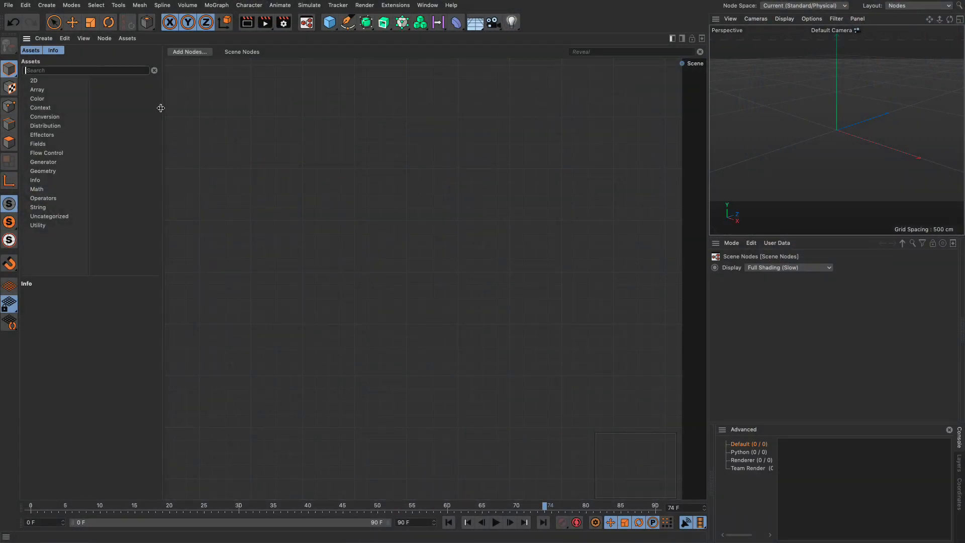
# Add a Primitive Op set to an Icosahedron sphere with 12 segments, feeding a Matrix Op
pyautogui.write('primi')
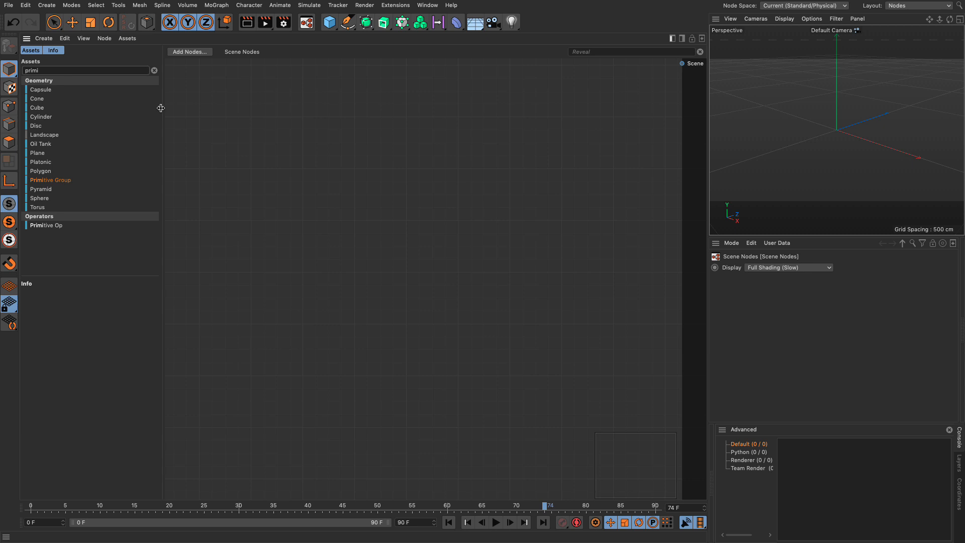
pyautogui.doubleClick(47, 225)
pyautogui.write('matrix')
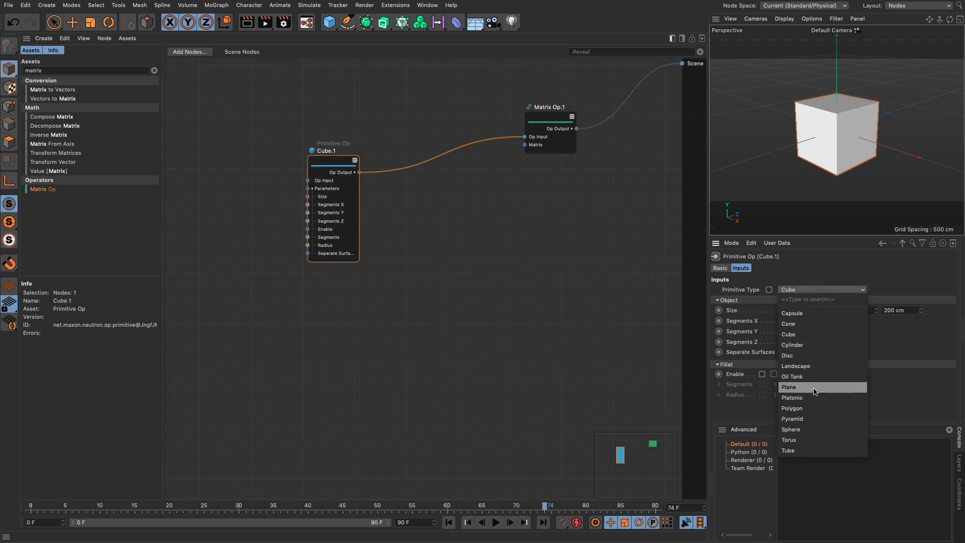
pyautogui.click(790, 428)
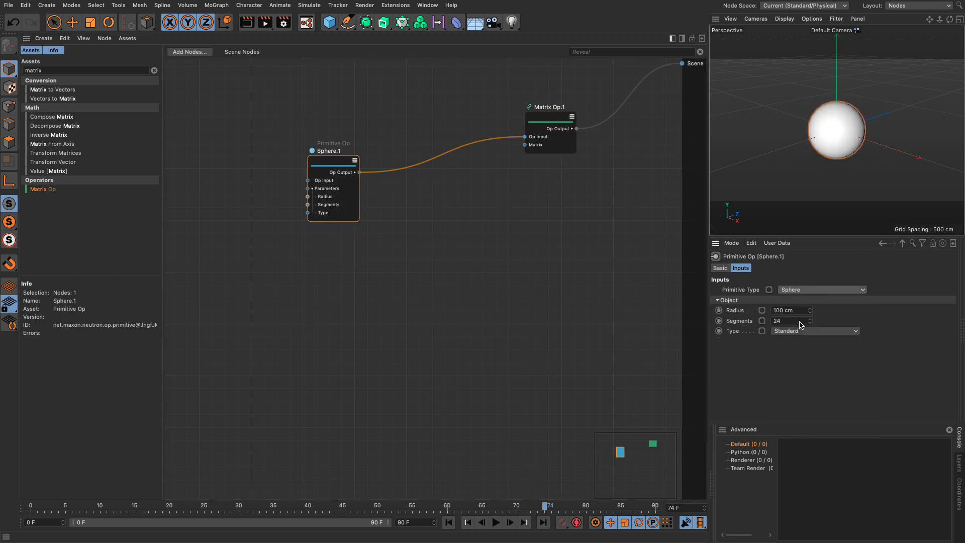
pyautogui.click(814, 331)
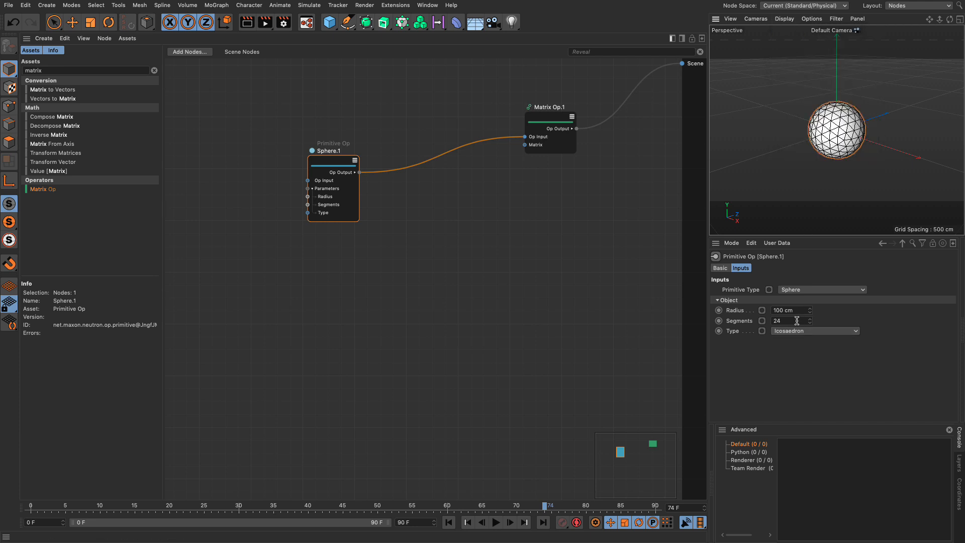
pyautogui.write('12')
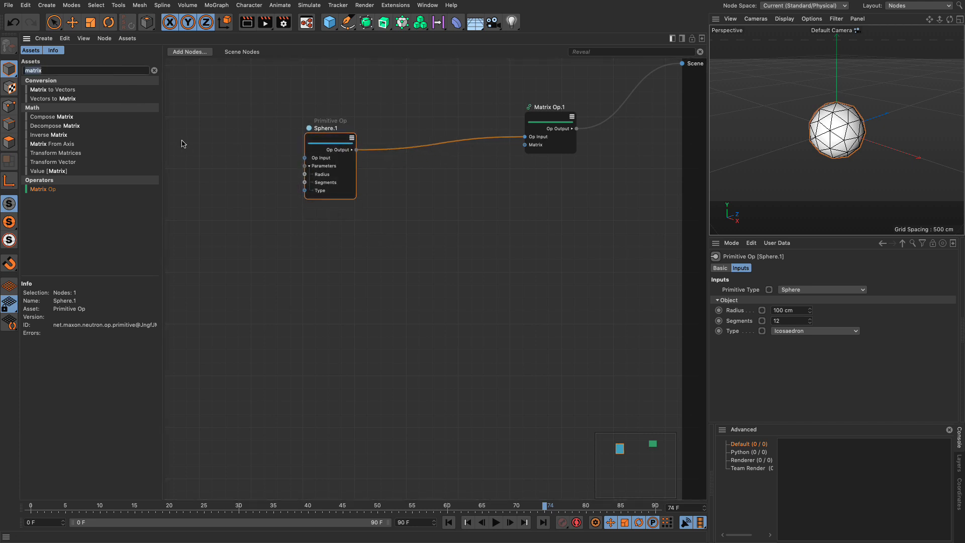
# Drive Compose Matrix translation X from Range (End 20) times 200, making a sphere row
pyautogui.write('comp')
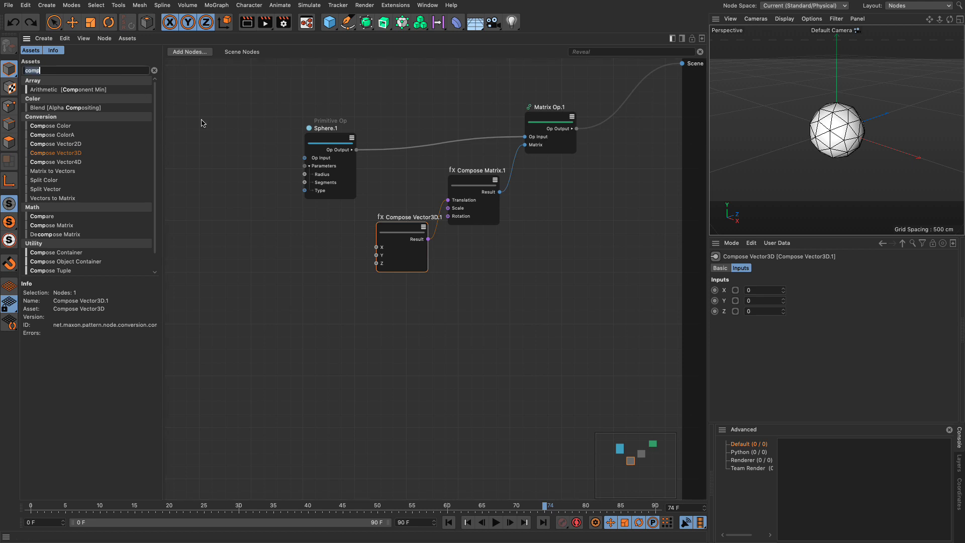
pyautogui.write('range')
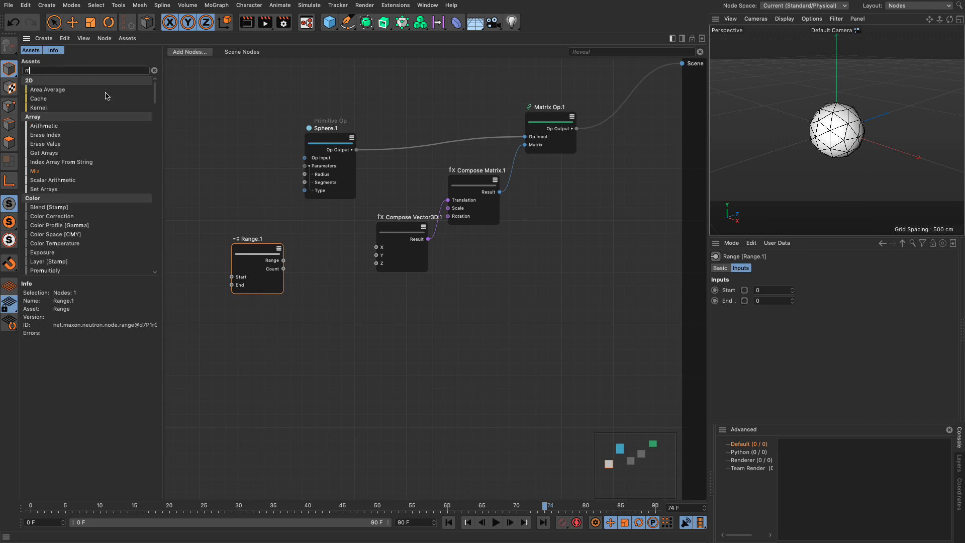
pyautogui.write('multip')
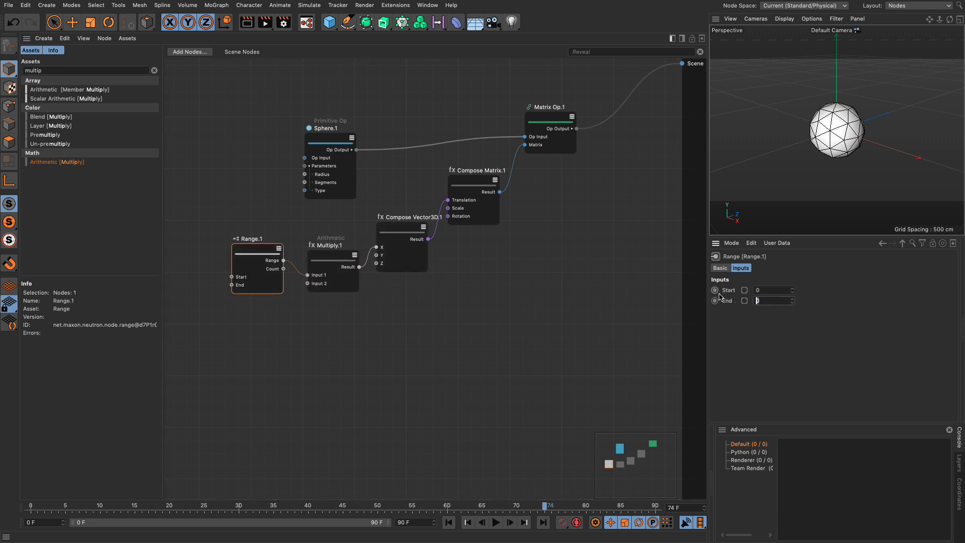
pyautogui.write('20')
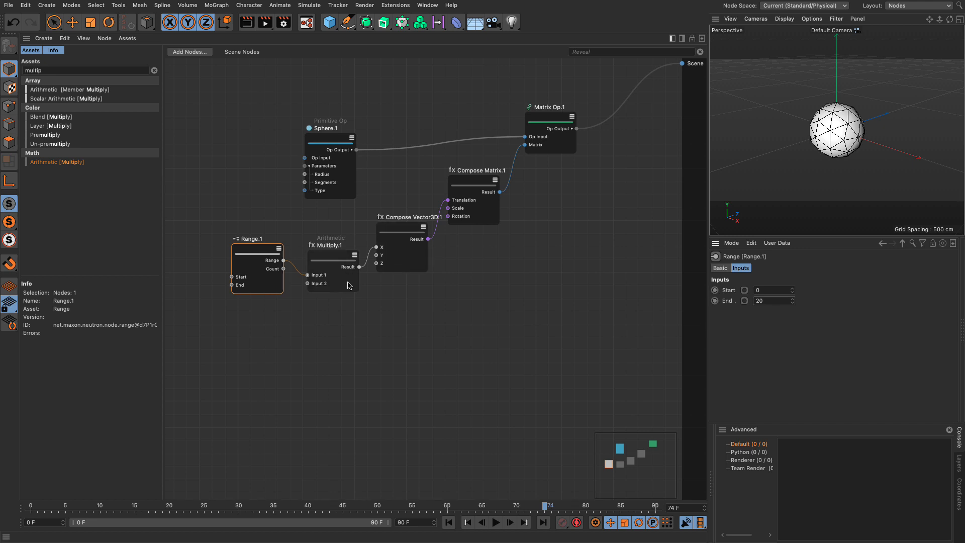
pyautogui.moveTo(307, 295)
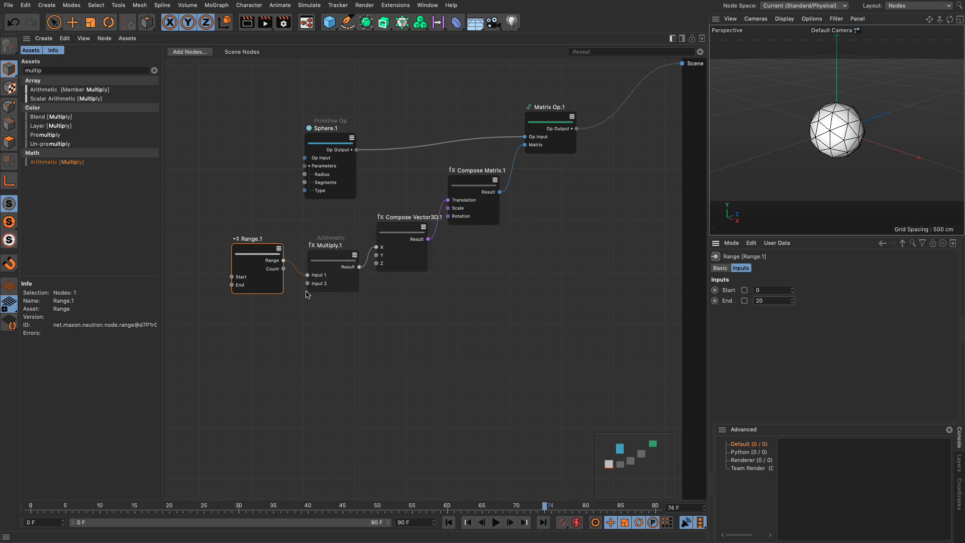
pyautogui.click(333, 262)
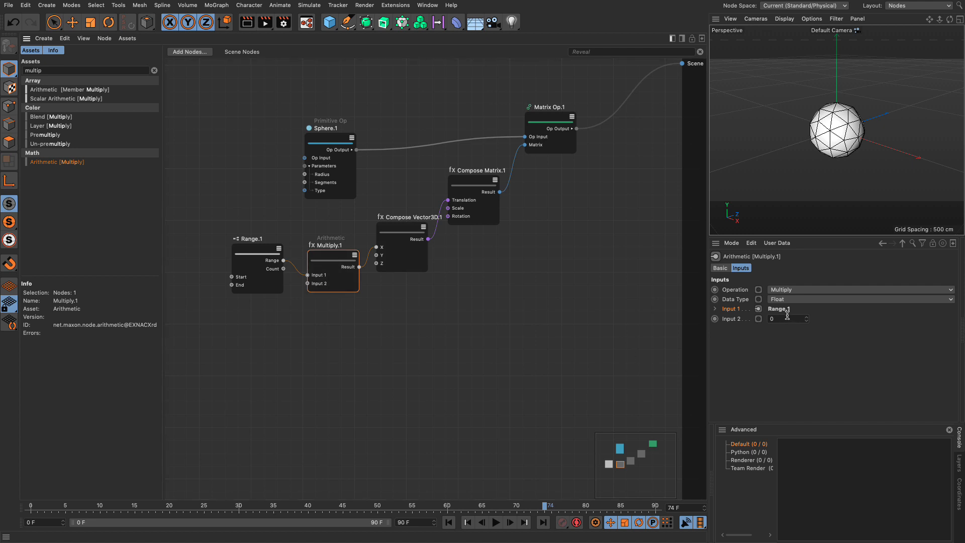
pyautogui.write('200')
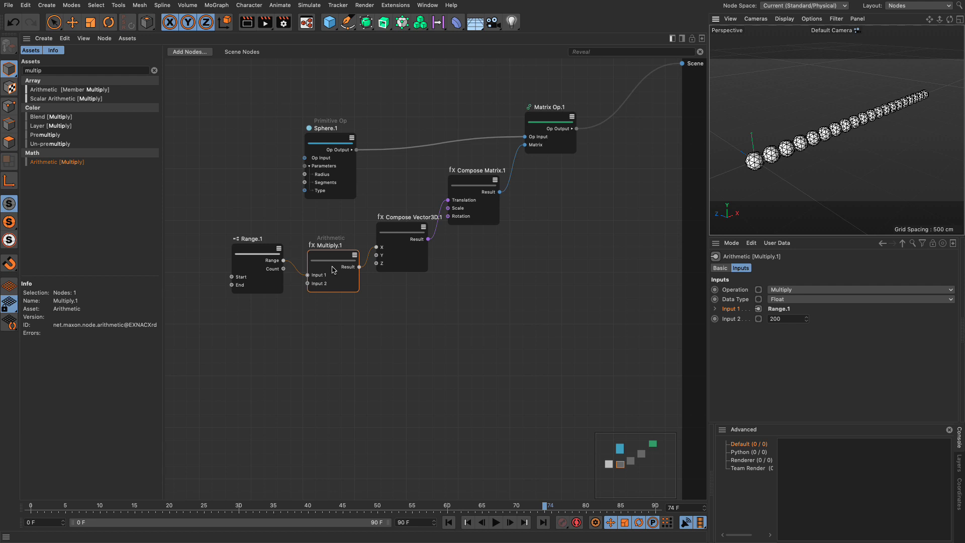
pyautogui.moveTo(343, 267)
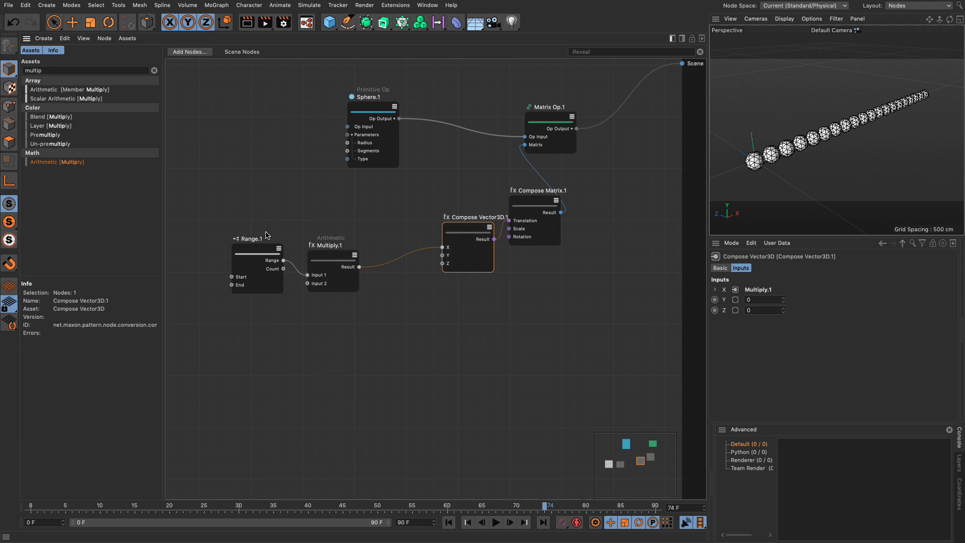
pyautogui.moveTo(343, 325)
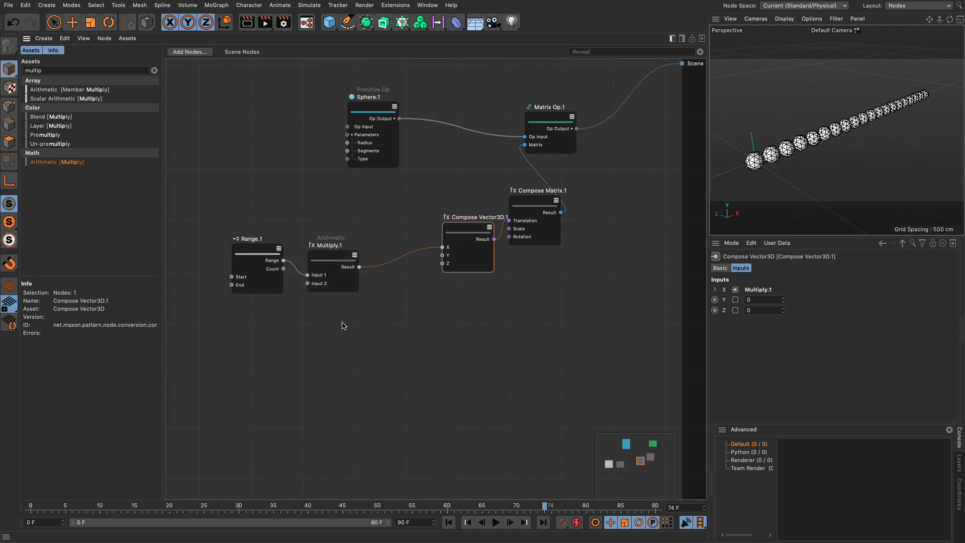
# Rearrange the nodes and add a Trigonometry Sin node to the graph
pyautogui.write('time')
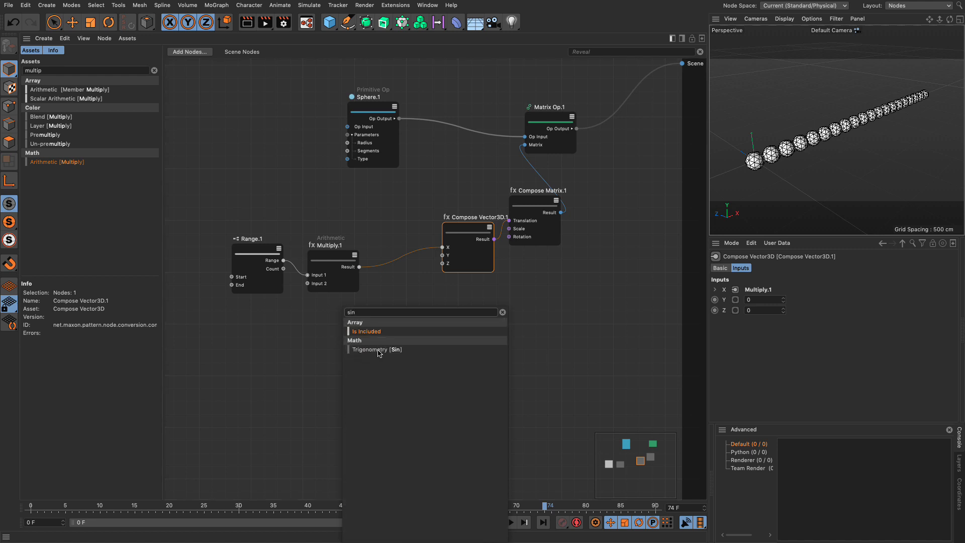
pyautogui.click(376, 349)
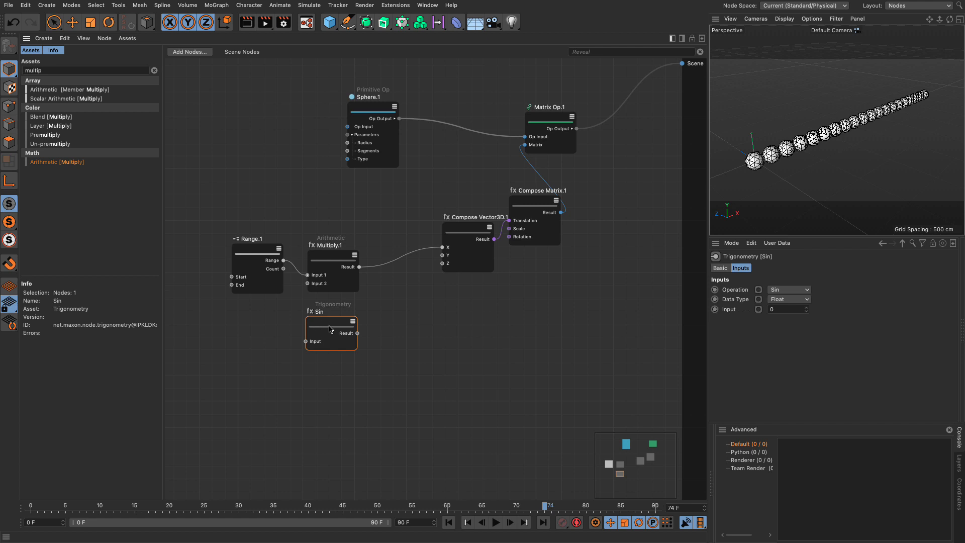
pyautogui.moveTo(312, 329)
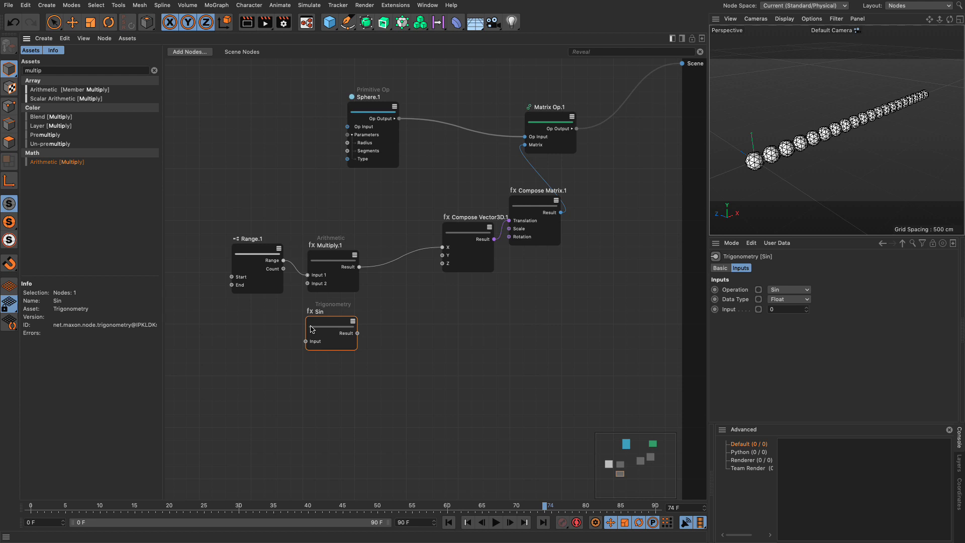
pyautogui.moveTo(329, 321)
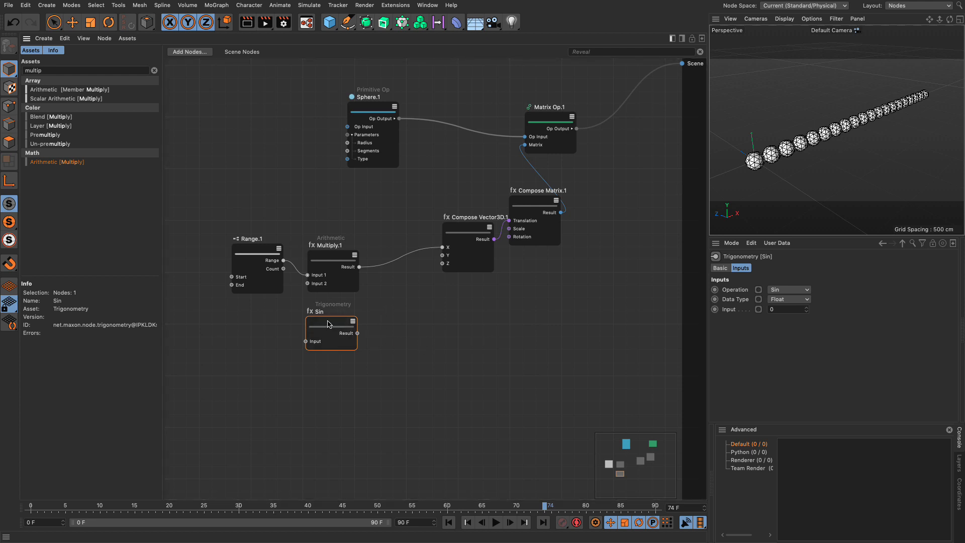
pyautogui.click(348, 255)
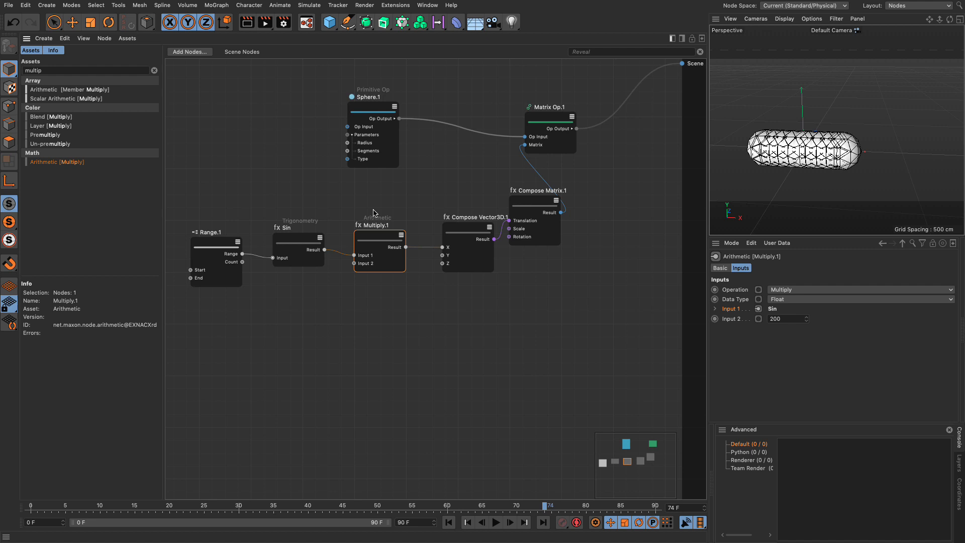
# Wire Sin into X and a duplicated Cos branch into Y, with Range End 4
pyautogui.click(298, 237)
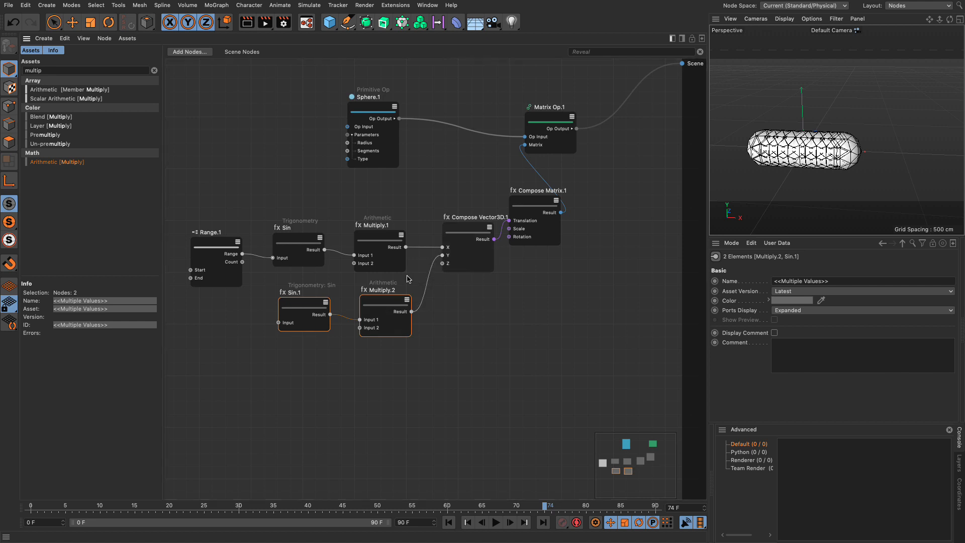
pyautogui.click(303, 314)
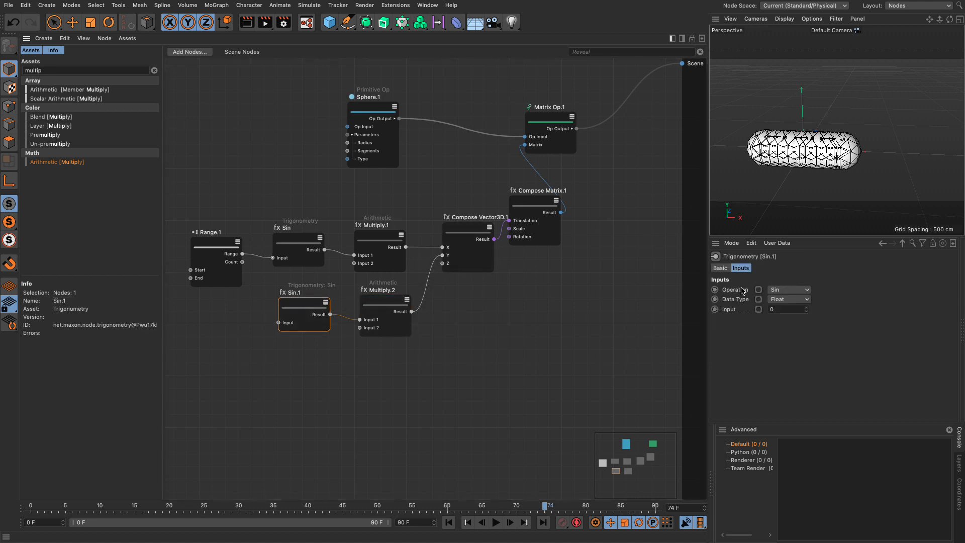
pyautogui.click(789, 290)
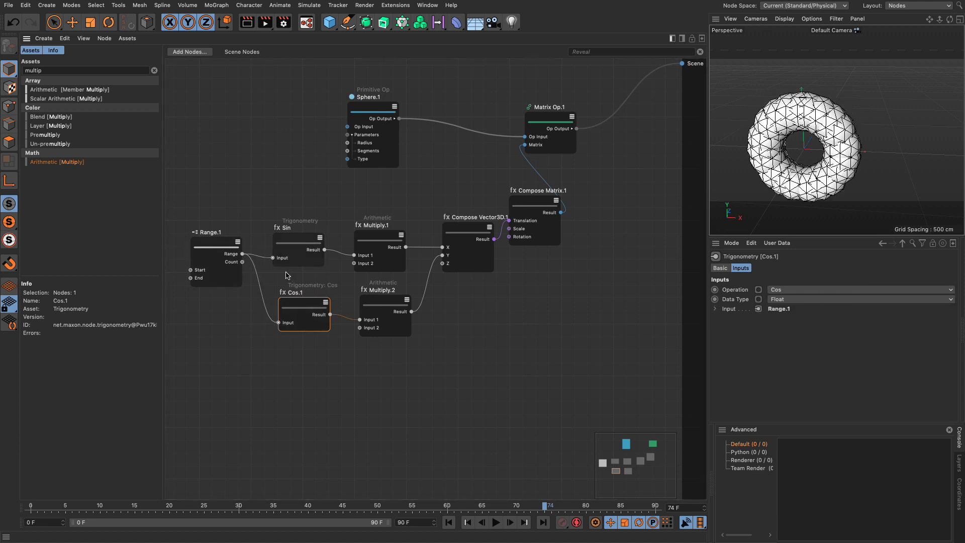
pyautogui.moveTo(220, 248)
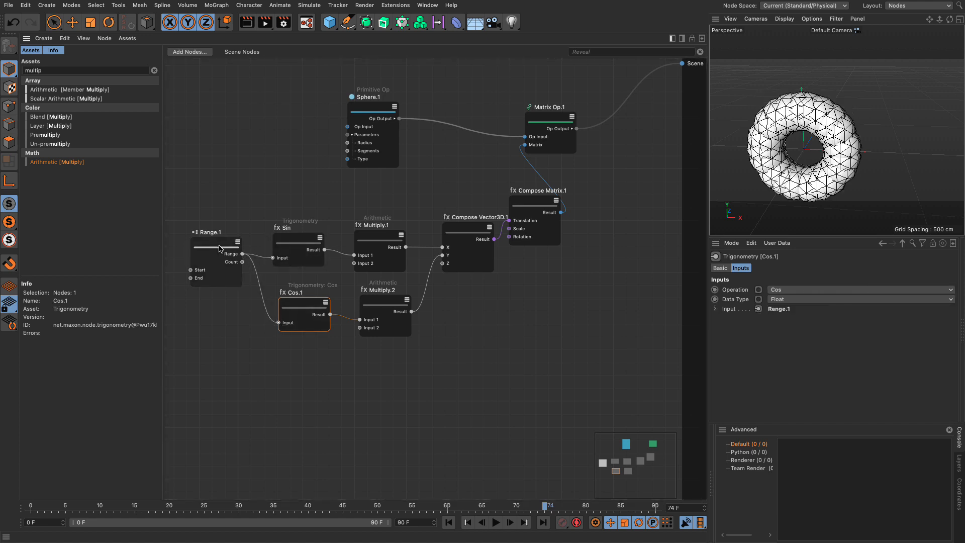
pyautogui.click(216, 246)
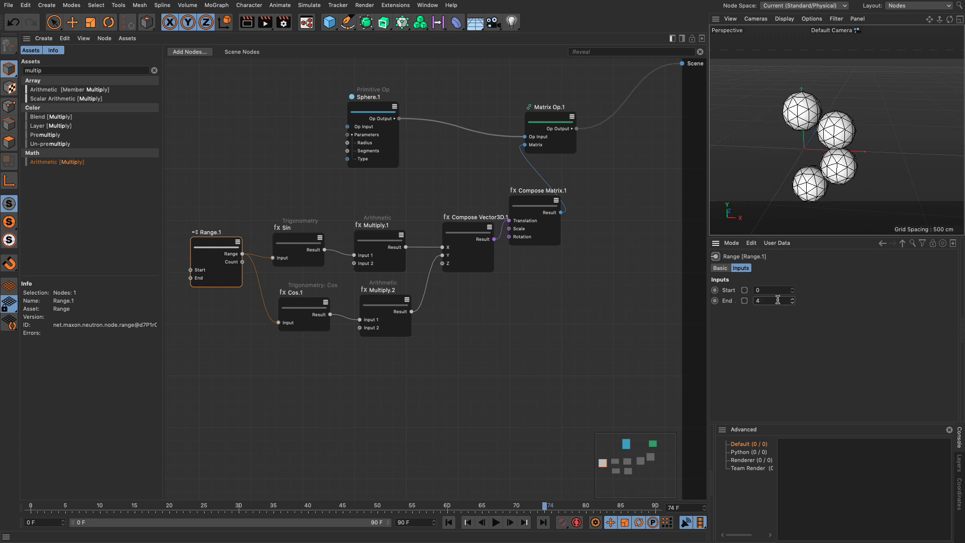
pyautogui.moveTo(283, 208)
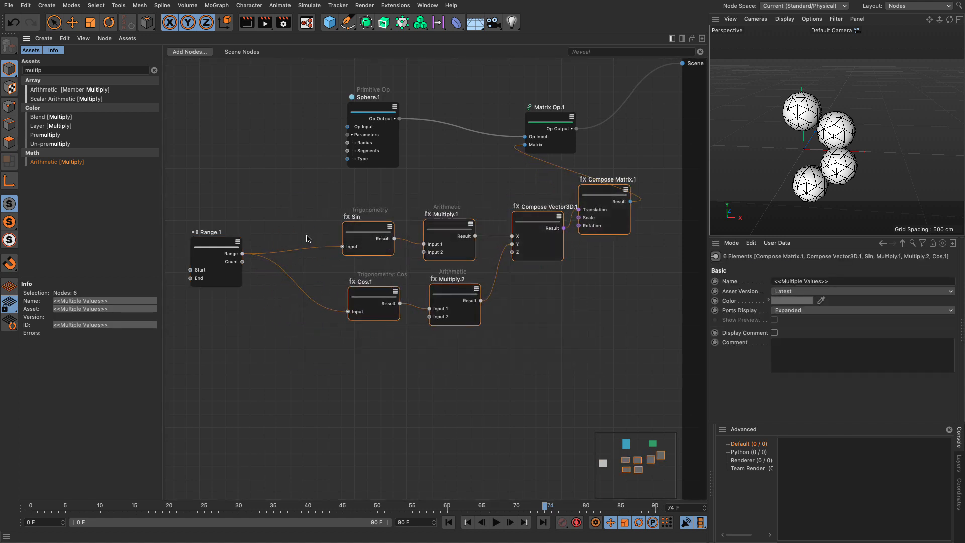
# Add a Range Mapper node after the Range node
pyautogui.click(293, 216)
pyautogui.write('range')
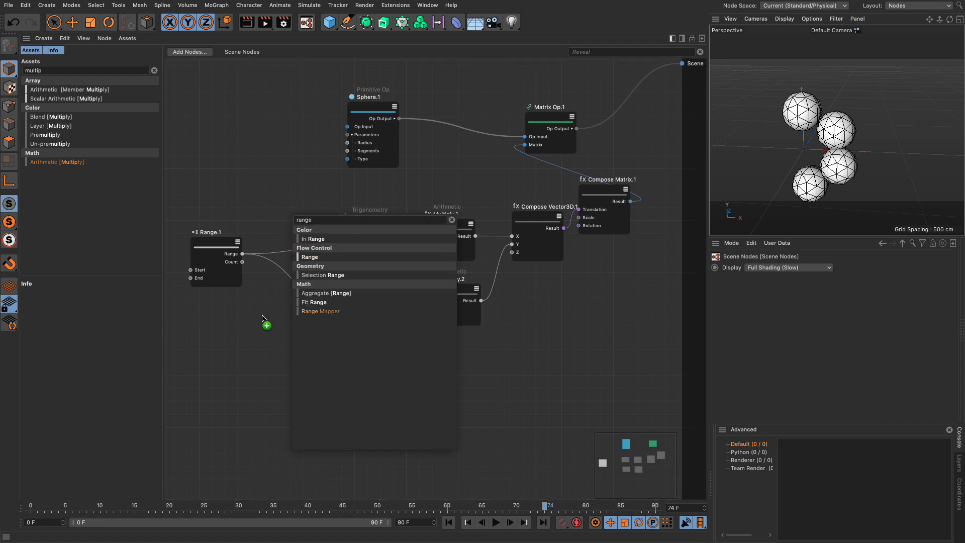
pyautogui.click(320, 310)
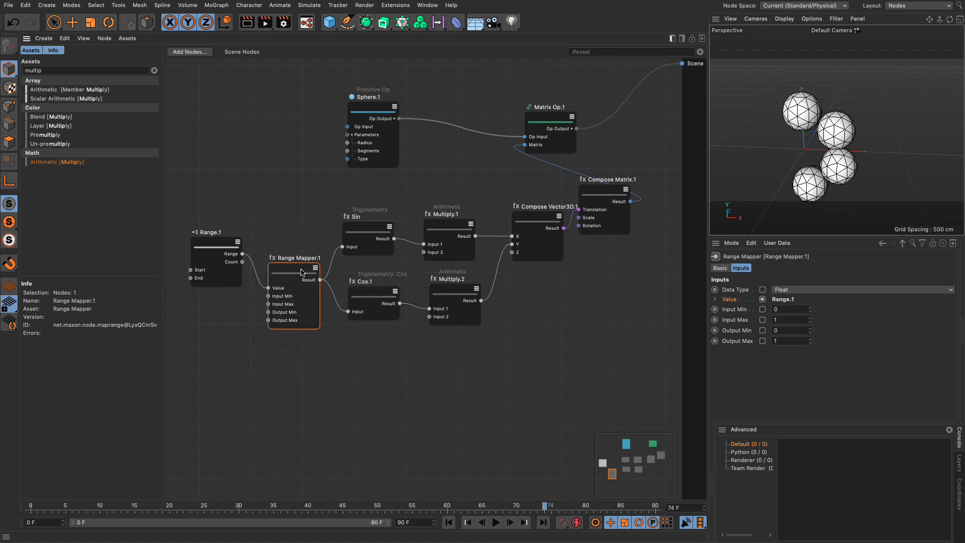
pyautogui.click(216, 243)
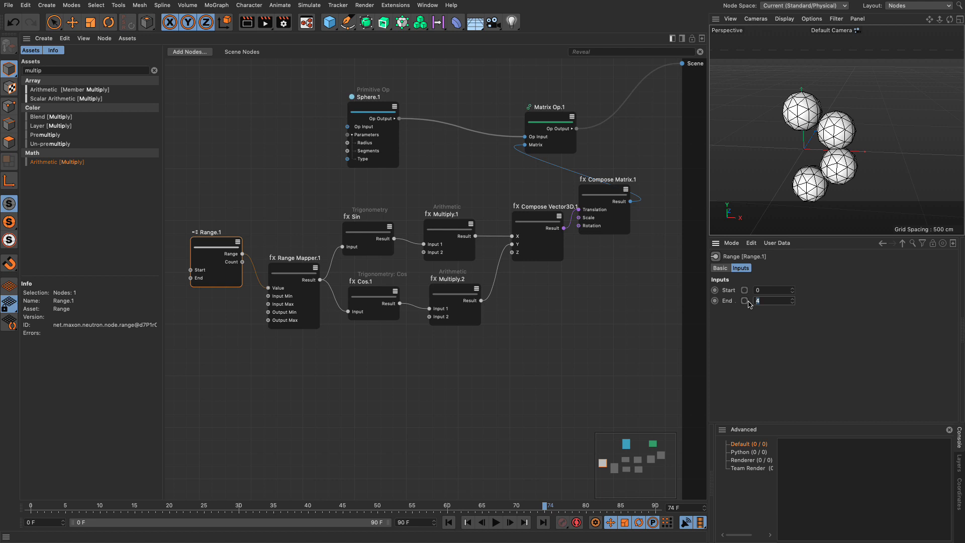
# Set the Range Mapper Input Max to 200 and Output range to -3.142 to 3.142
pyautogui.click(294, 268)
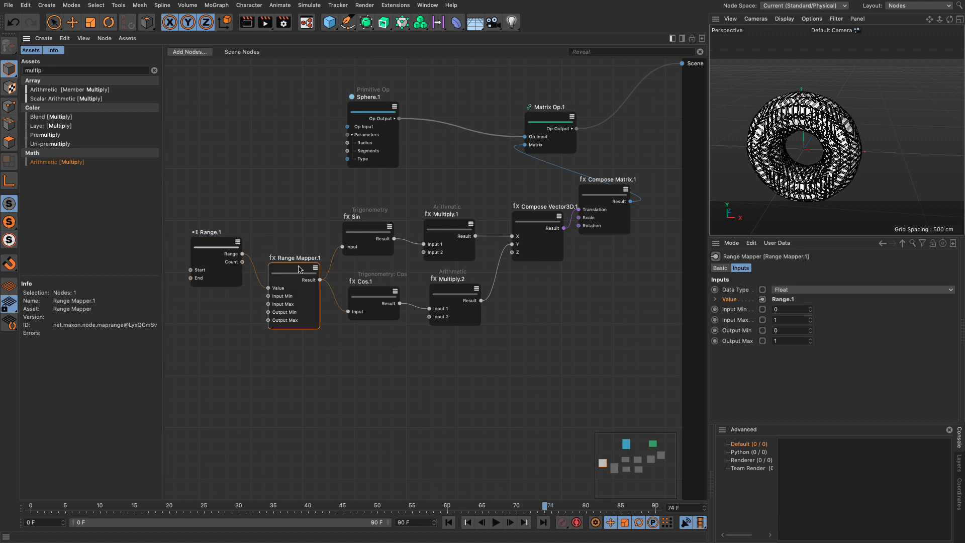
pyautogui.click(792, 320)
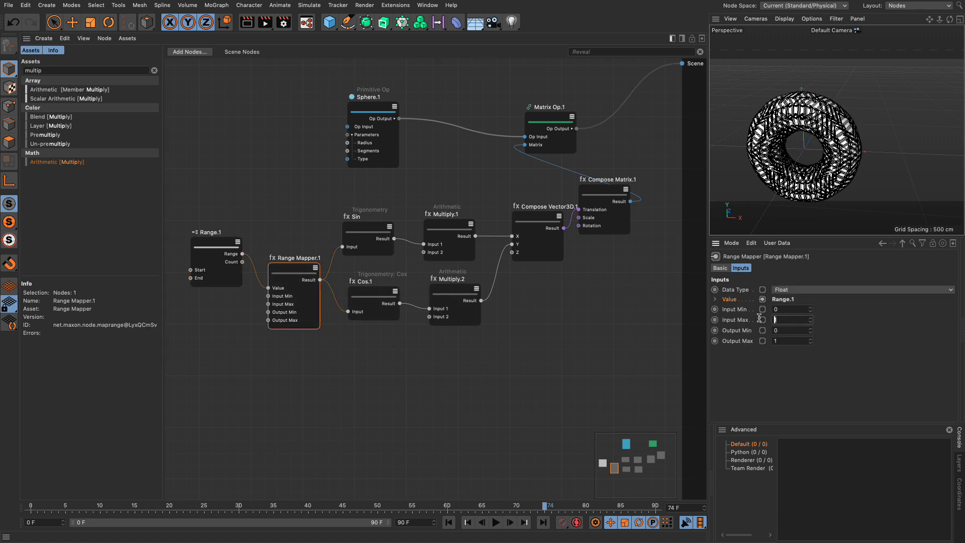
pyautogui.write('200')
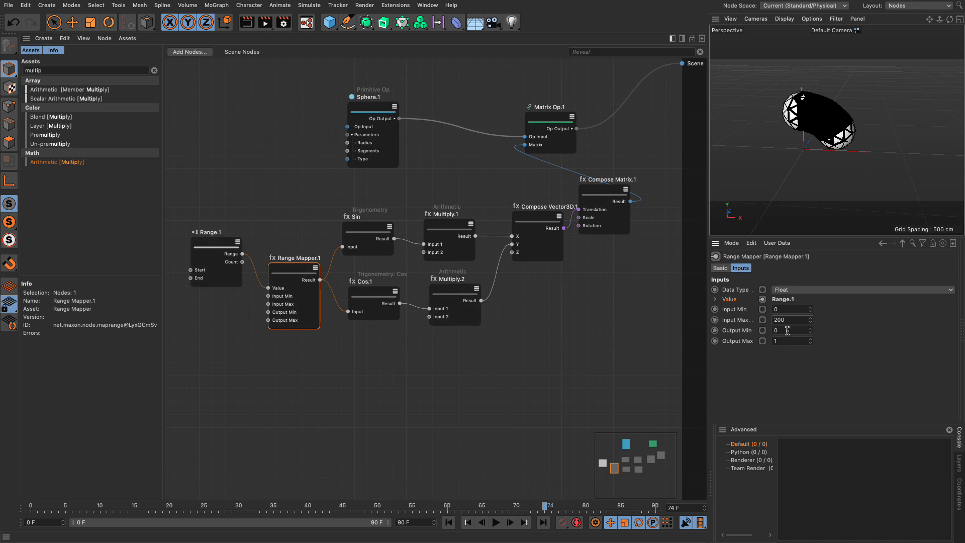
pyautogui.moveTo(790, 340)
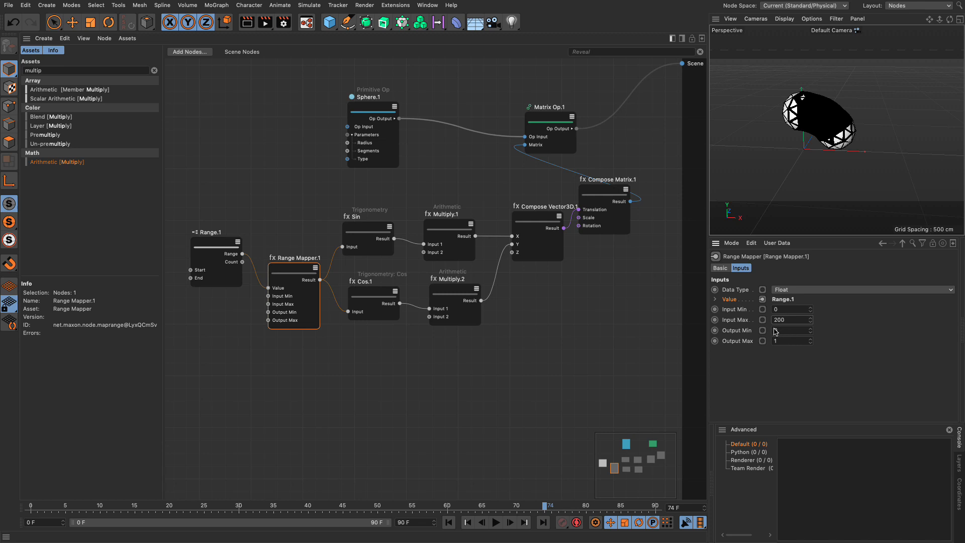
pyautogui.click(789, 330)
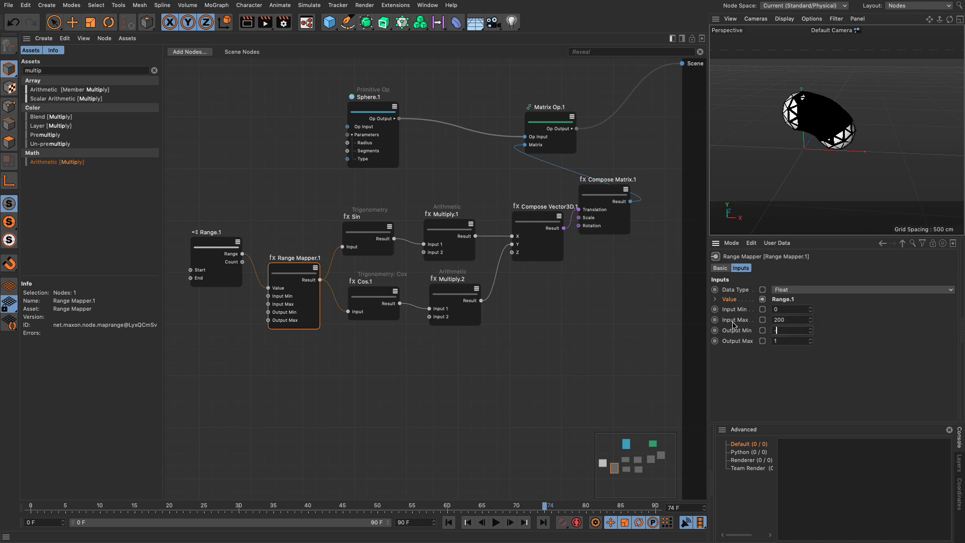
pyautogui.write('-3.142')
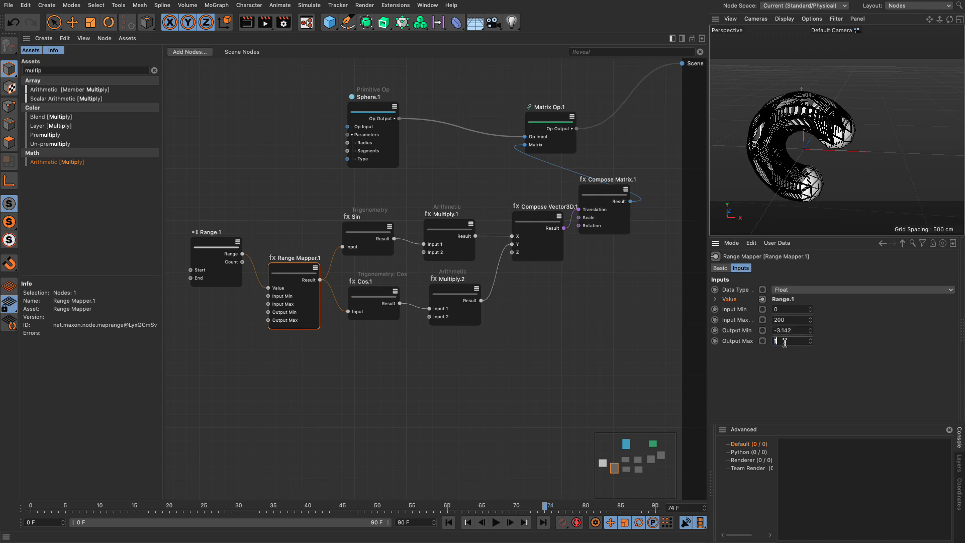
pyautogui.write('3.142')
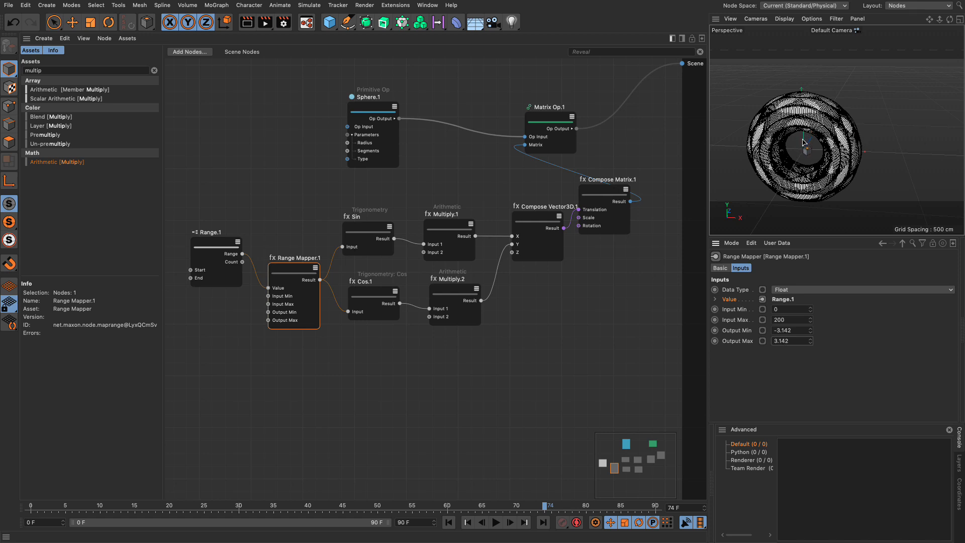
pyautogui.click(373, 97)
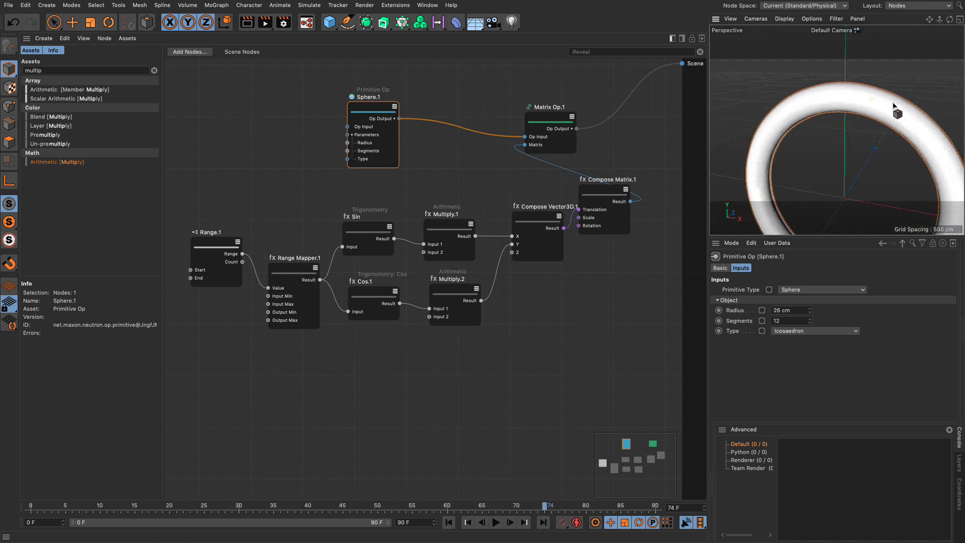
# Set Range.1 End to 861 so the spheres form a continuous ring
pyautogui.click(215, 261)
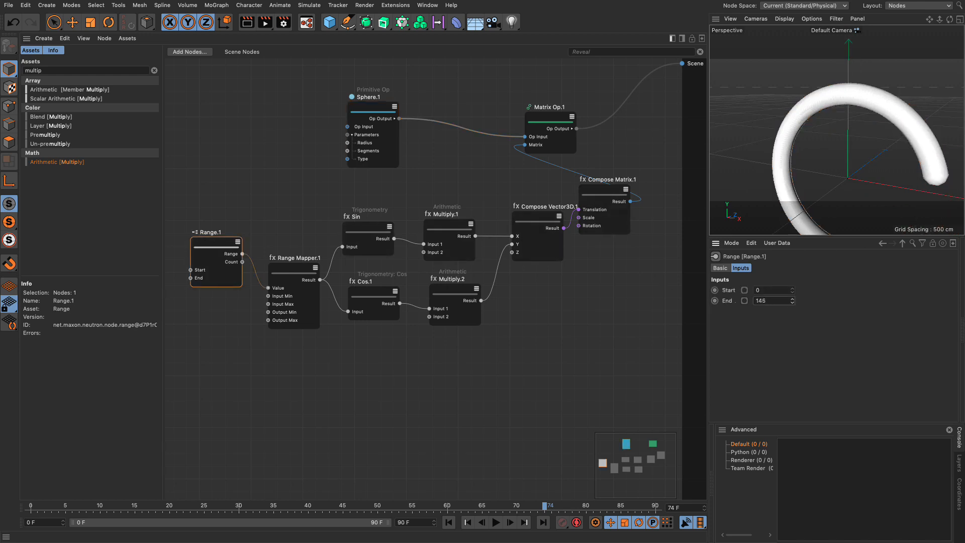
pyautogui.write('94')
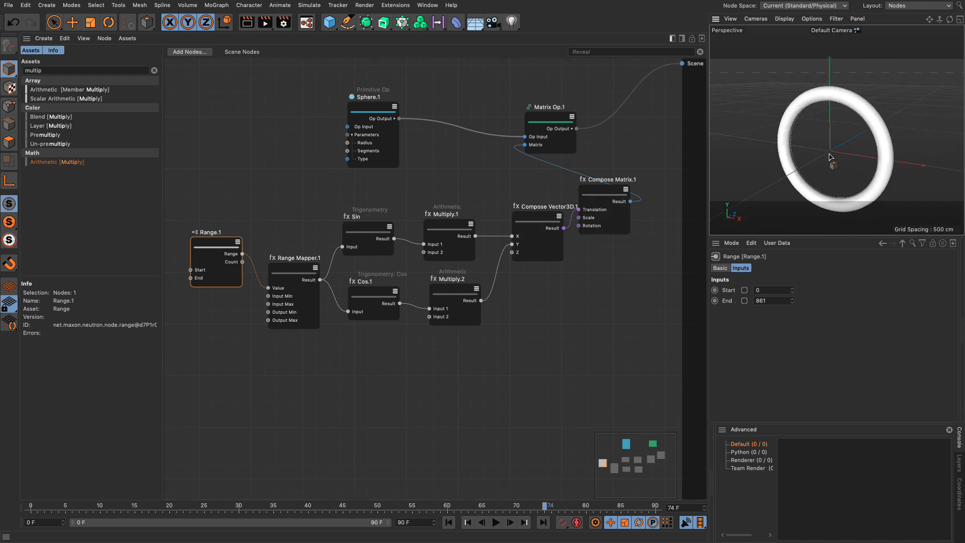
pyautogui.moveTo(862, 135)
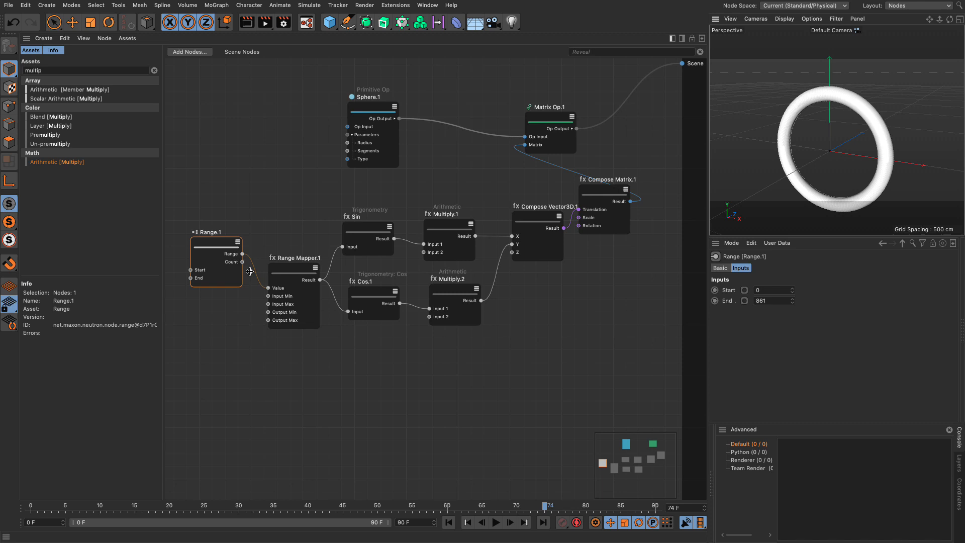
# Feed Range times 4 into Compose Vector Z and set mapper Output Max to -15.858
pyautogui.click(455, 292)
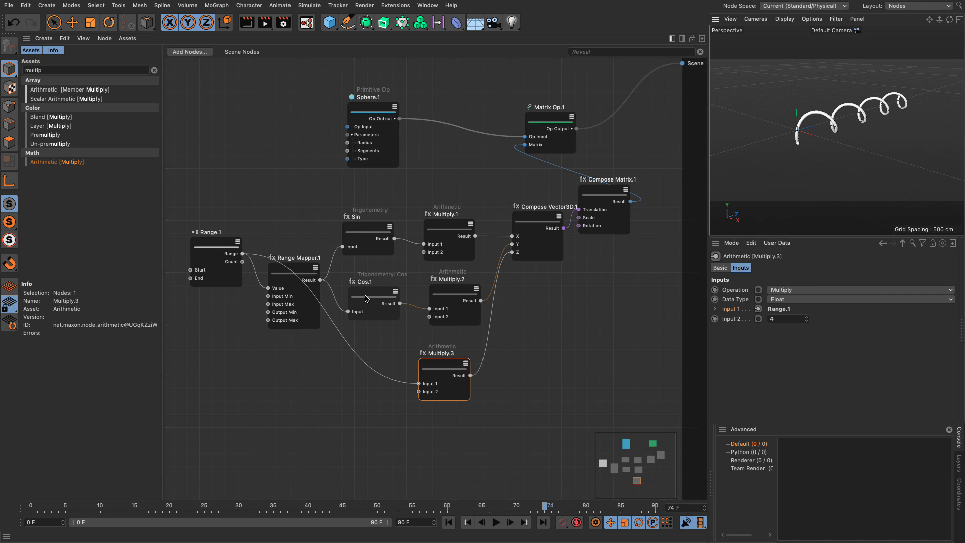
pyautogui.click(294, 268)
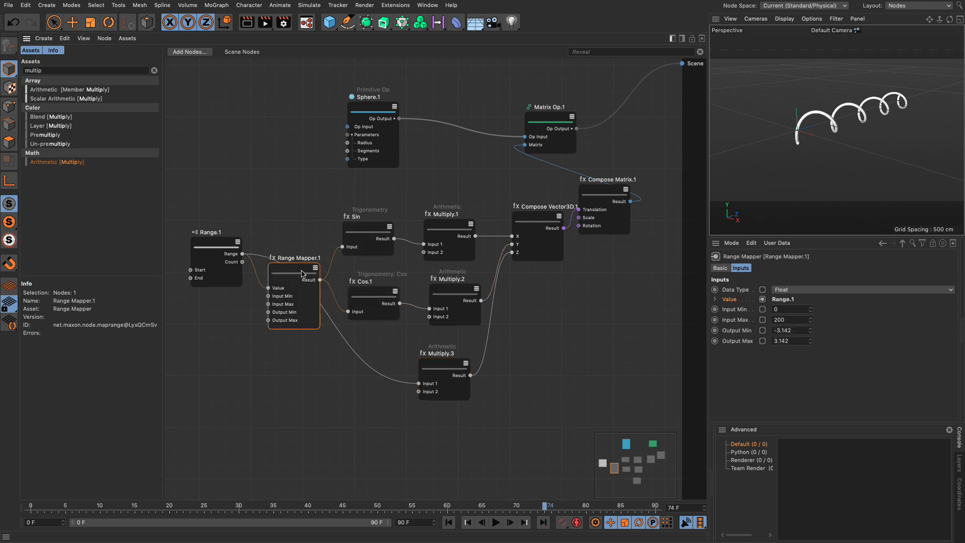
pyautogui.moveTo(866, 98)
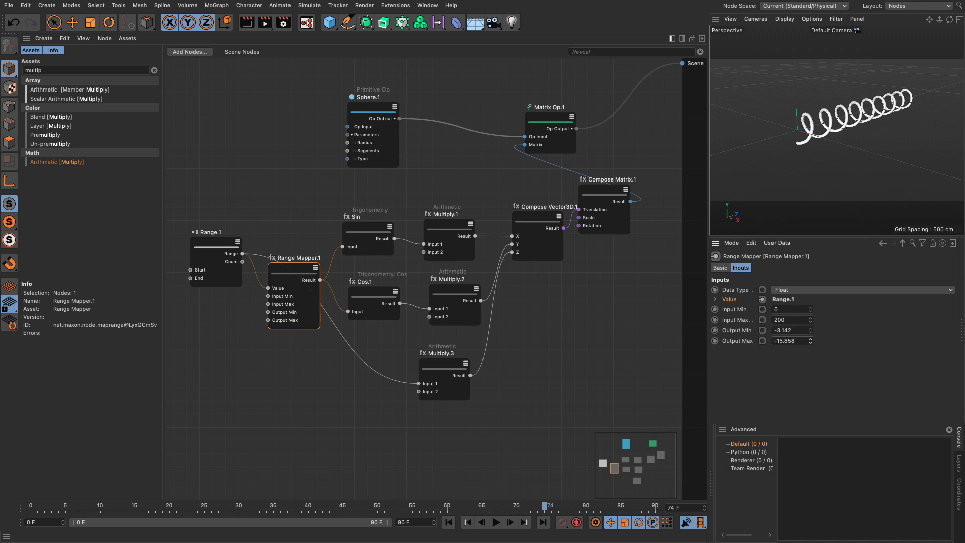
pyautogui.click(449, 240)
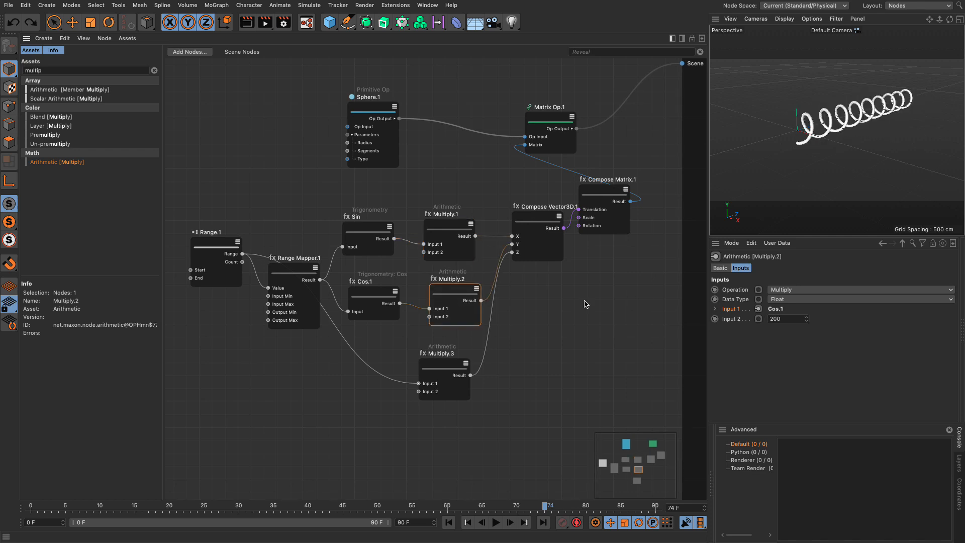
pyautogui.moveTo(545, 414)
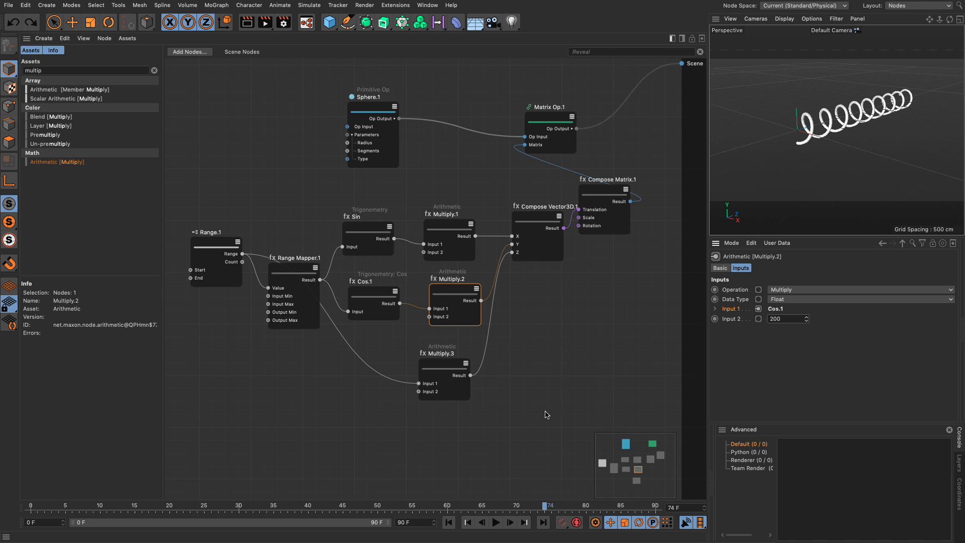
pyautogui.click(444, 362)
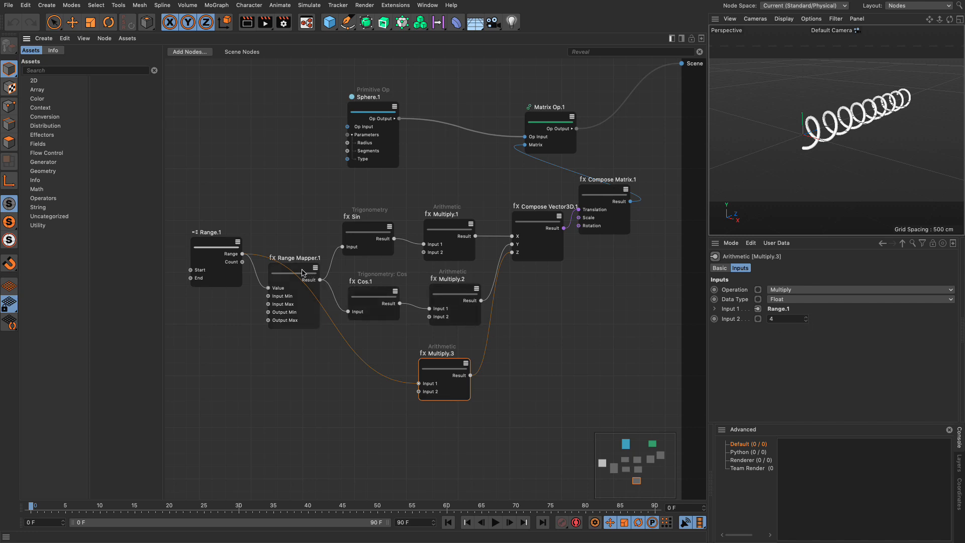
# Connect Range Count to the mapper's Input Max and set Output Min 0, Max 90
pyautogui.click(293, 257)
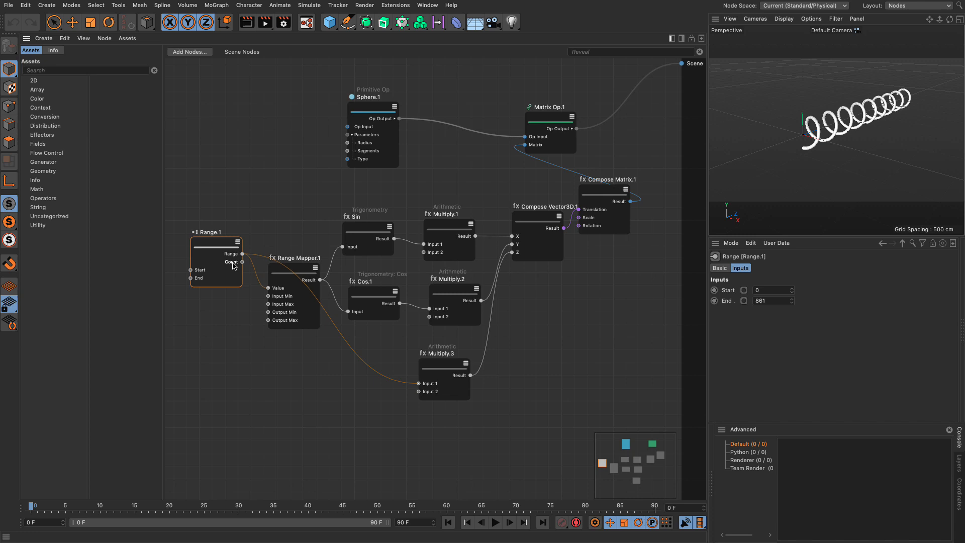
pyautogui.moveTo(234, 269)
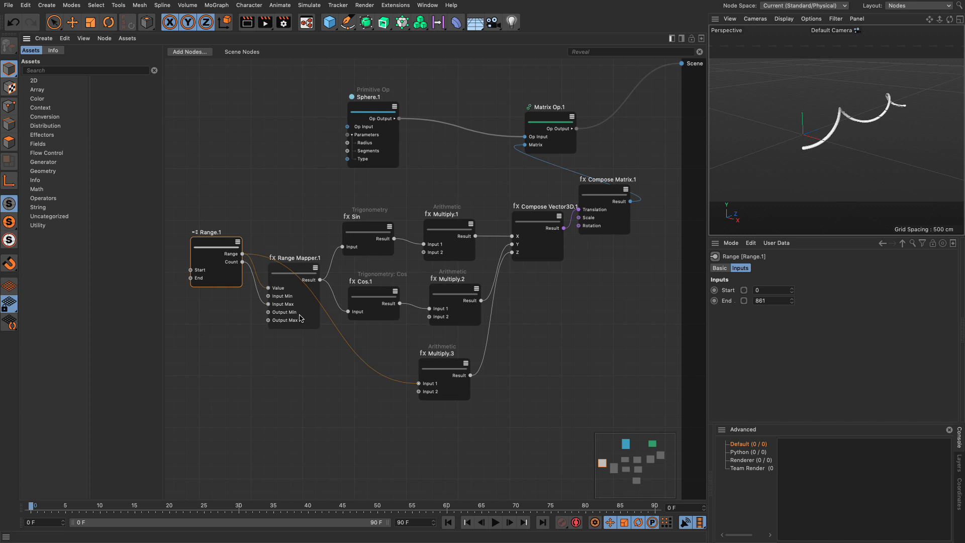
pyautogui.click(294, 257)
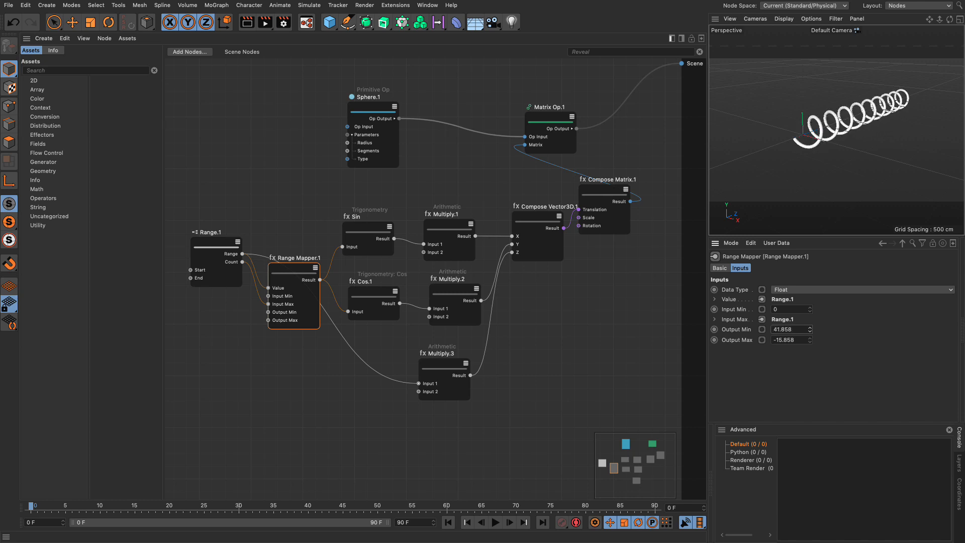
pyautogui.write('3.858')
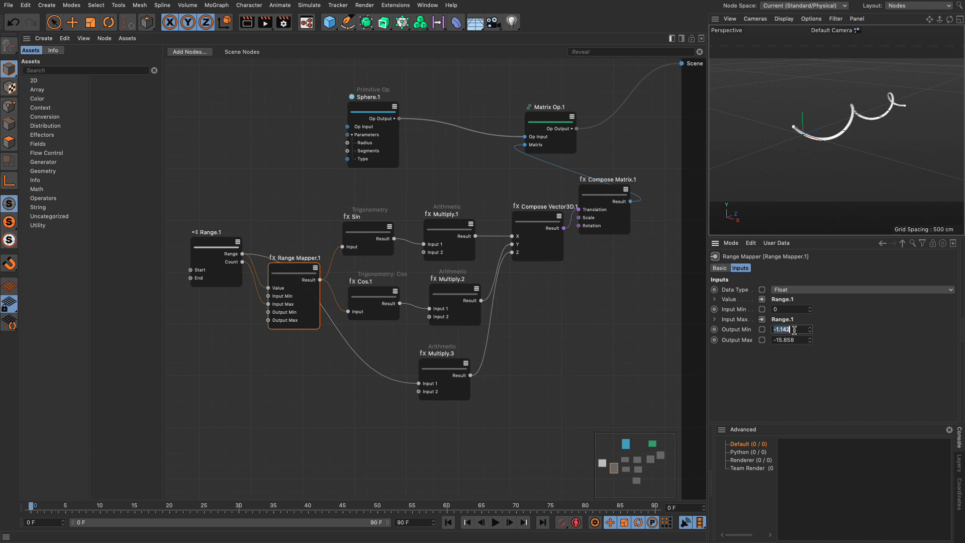
pyautogui.write('0')
pyautogui.click(791, 340)
pyautogui.write('90')
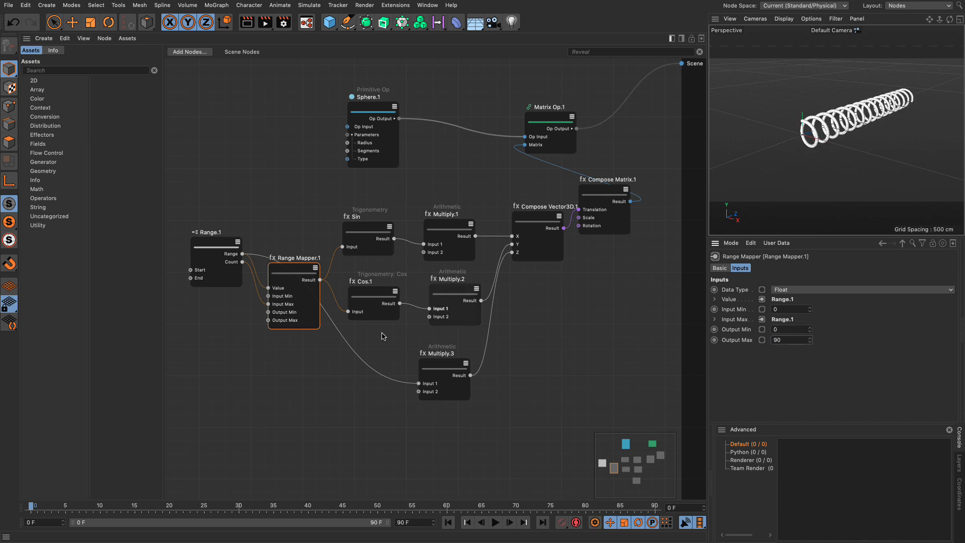
# Add Degrees to Radians Angular Unit nodes feeding the mapper's outputs, the maximum at 3600
pyautogui.click(263, 358)
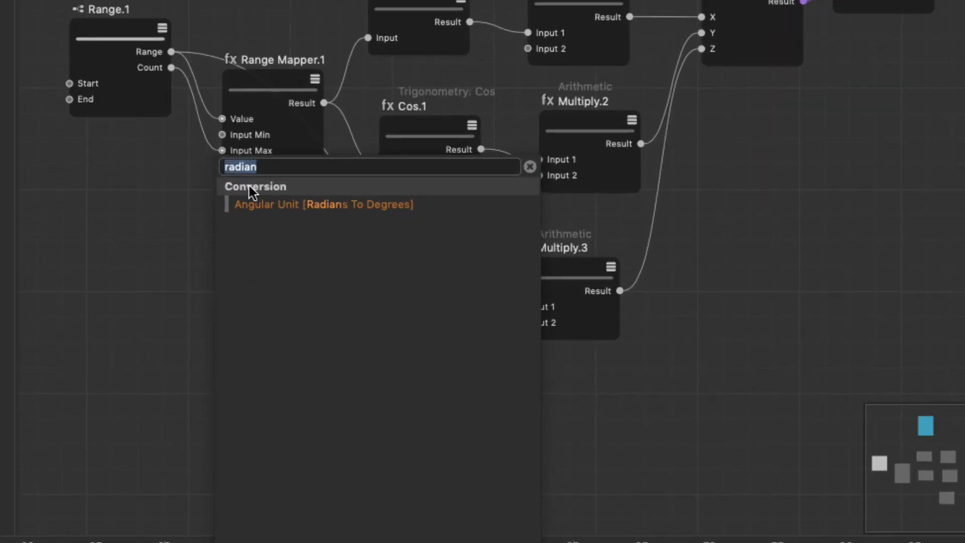
pyautogui.moveTo(285, 167)
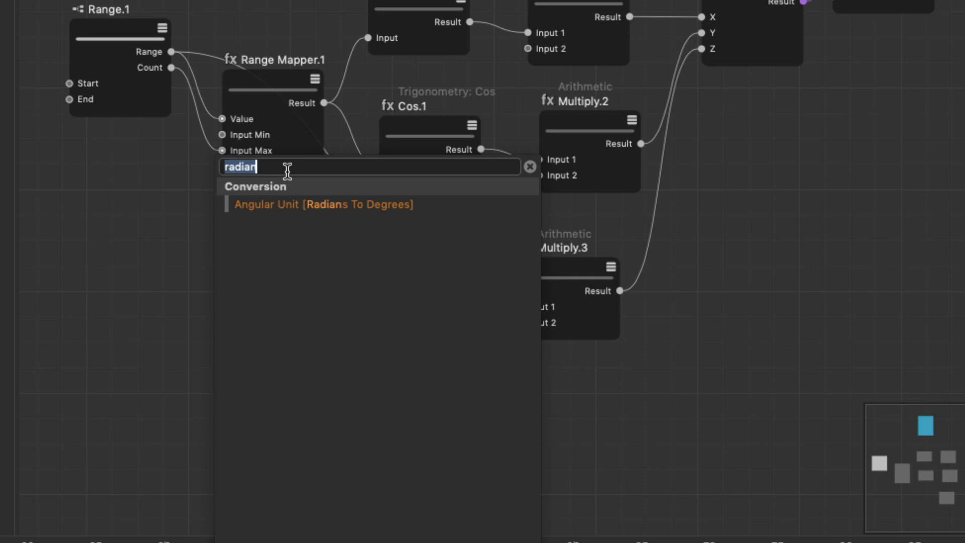
pyautogui.write('degree')
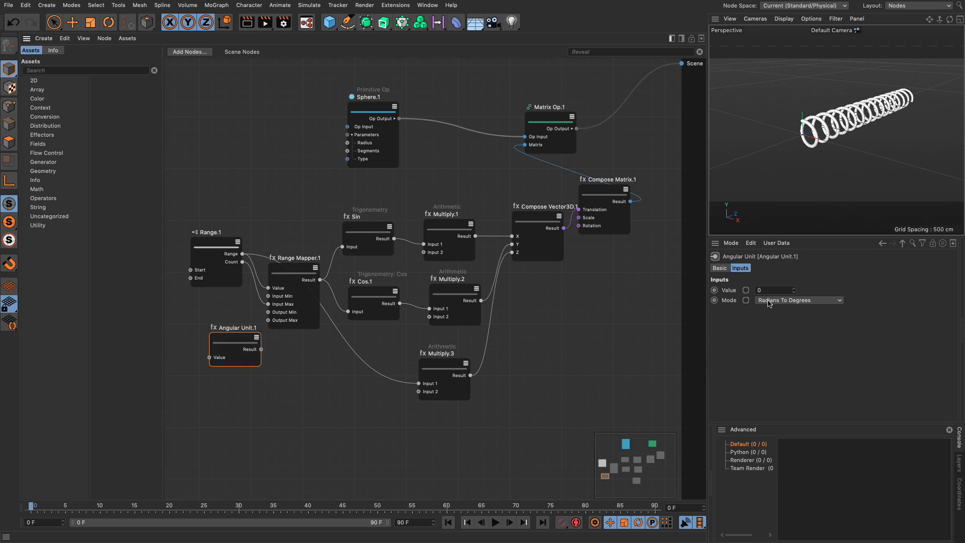
pyautogui.click(798, 299)
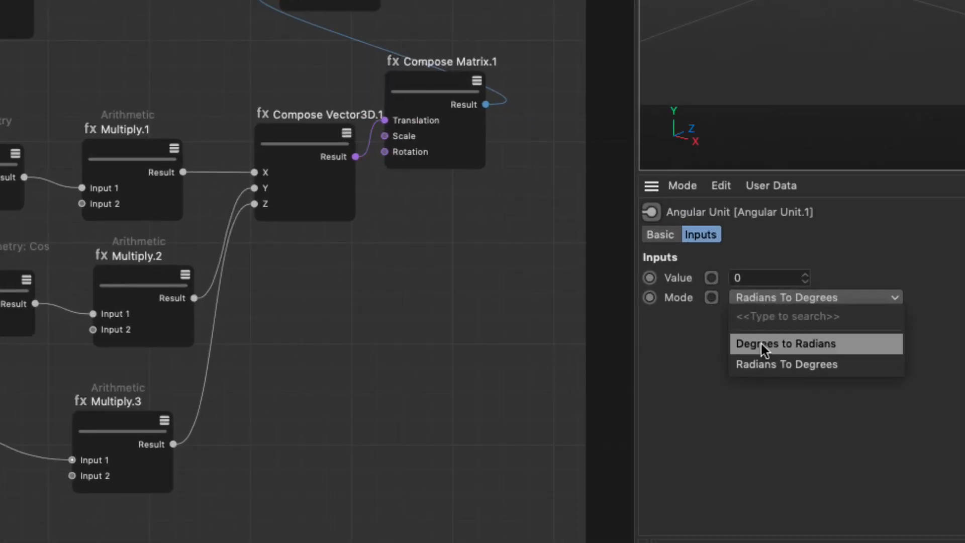
pyautogui.click(785, 343)
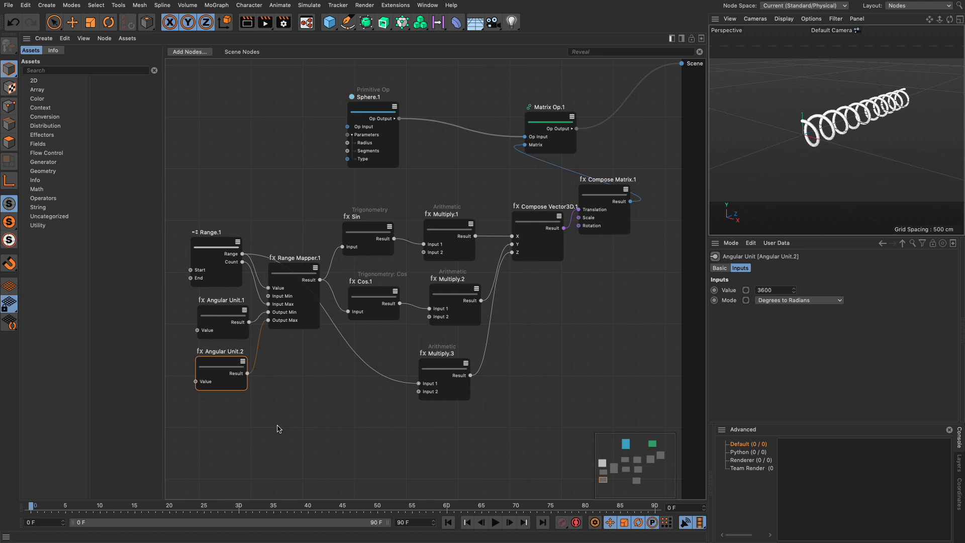
pyautogui.moveTo(302, 414)
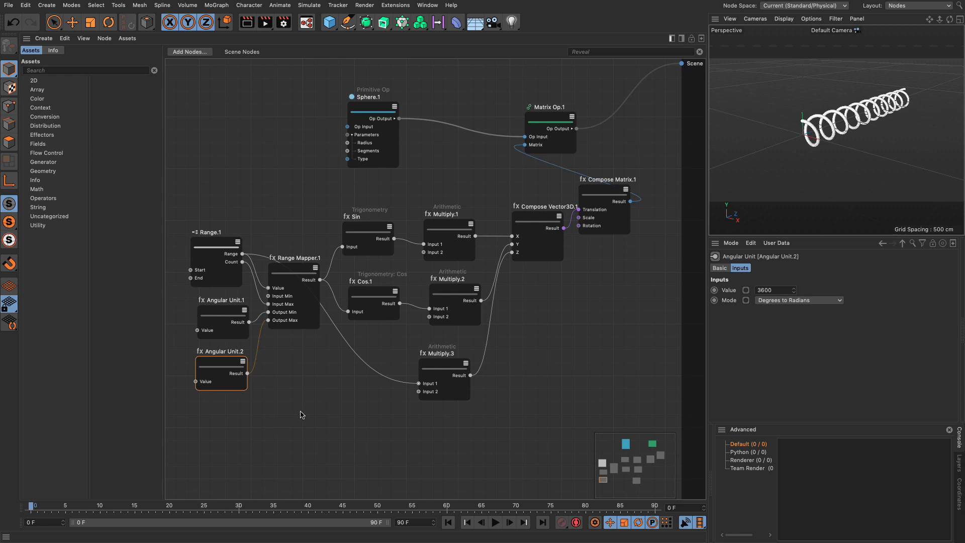
# Group the twelve spiral nodes into Group.1 and return to the Scene Nodes level
pyautogui.click(367, 100)
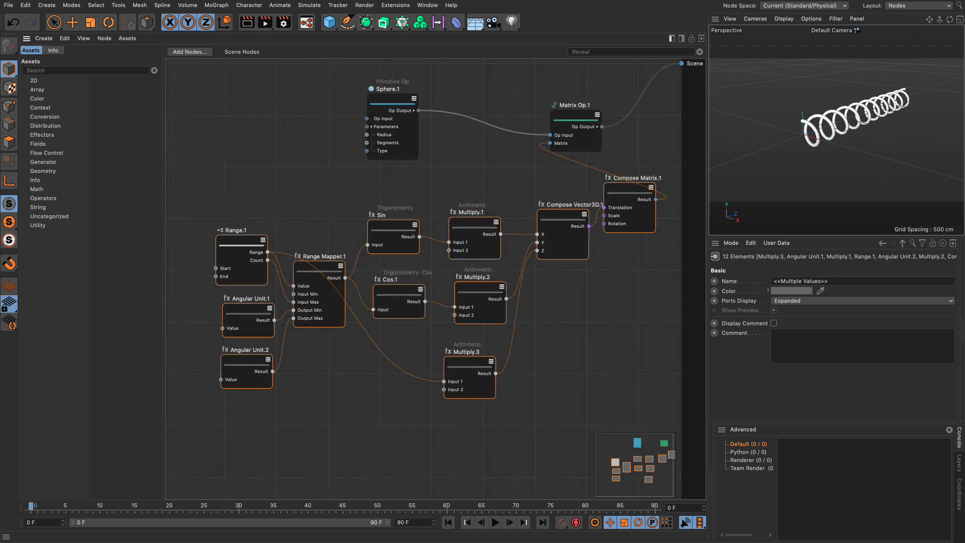
pyautogui.click(410, 389)
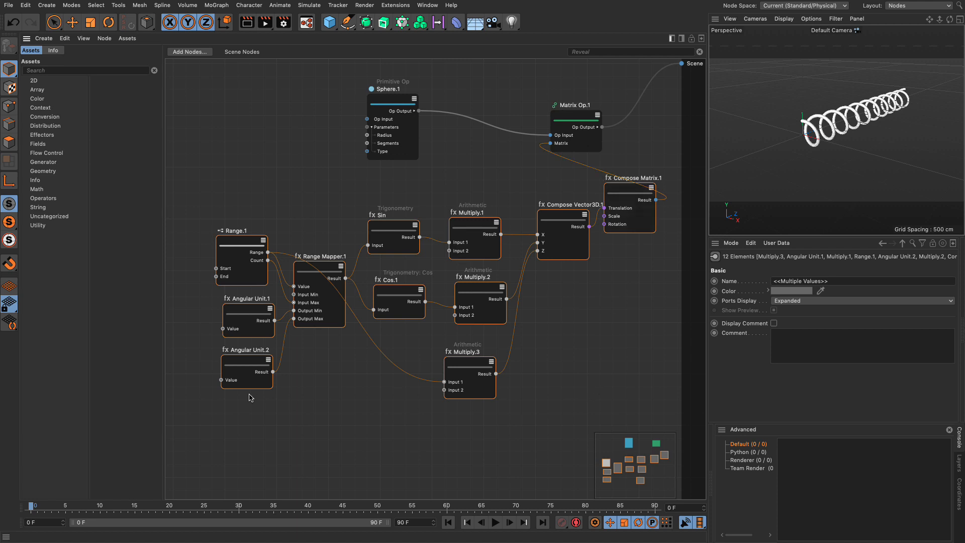
pyautogui.moveTo(370, 403)
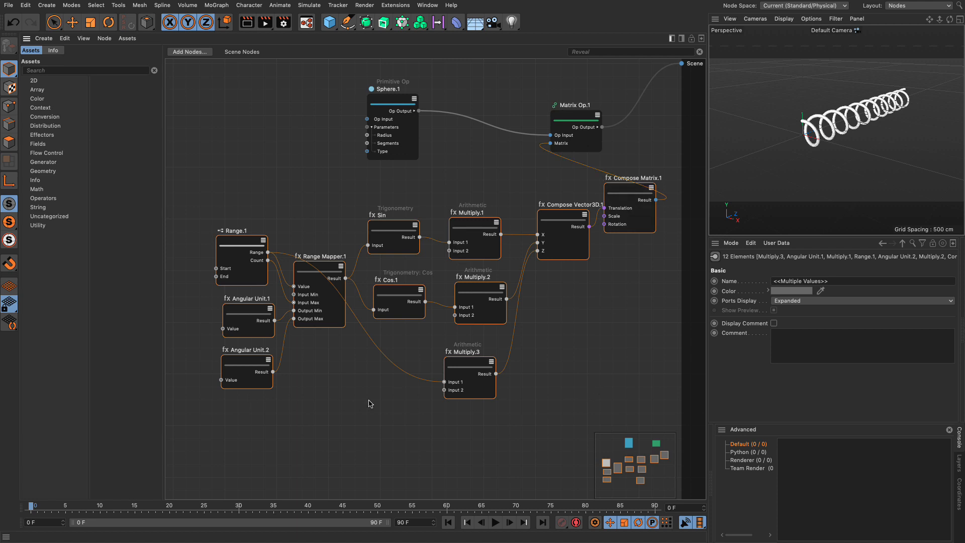
pyautogui.rightClick(378, 405)
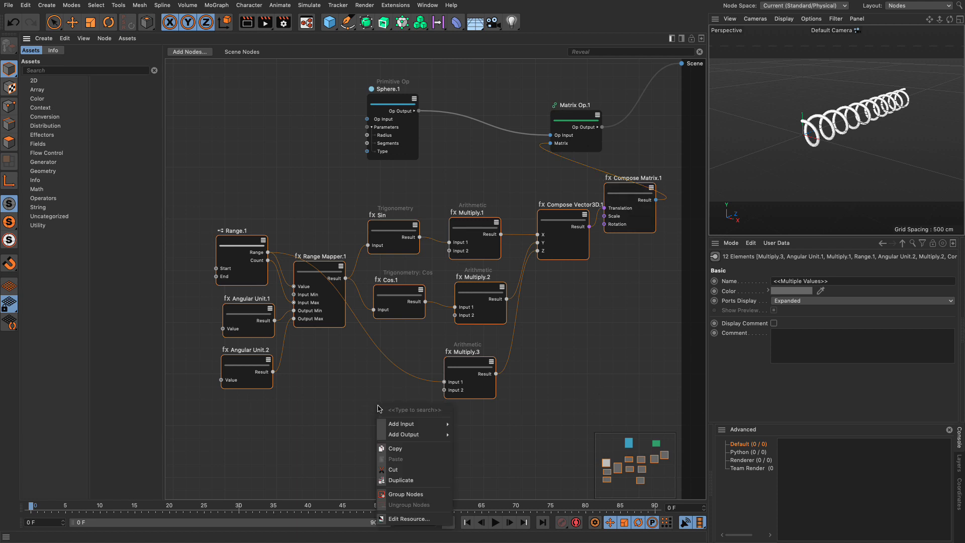
pyautogui.click(406, 493)
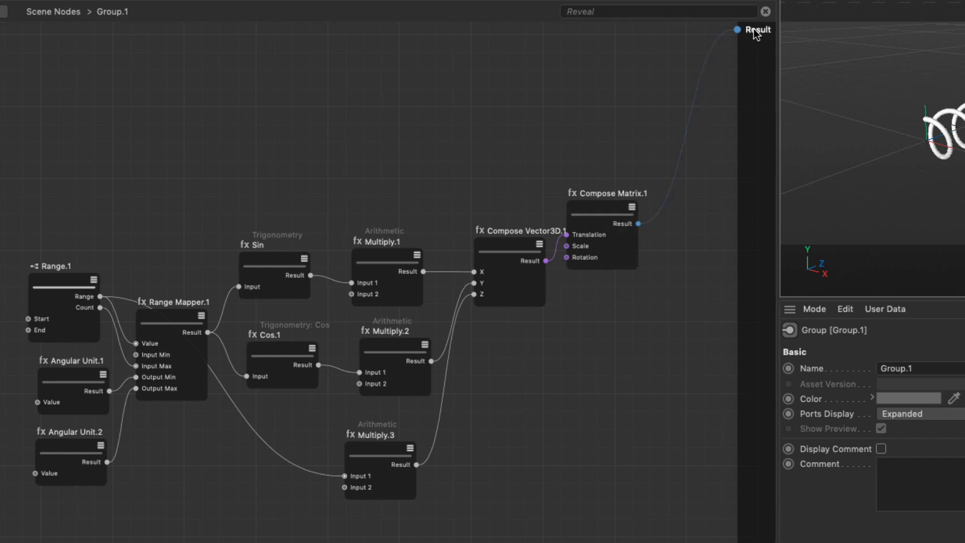
pyautogui.click(738, 29)
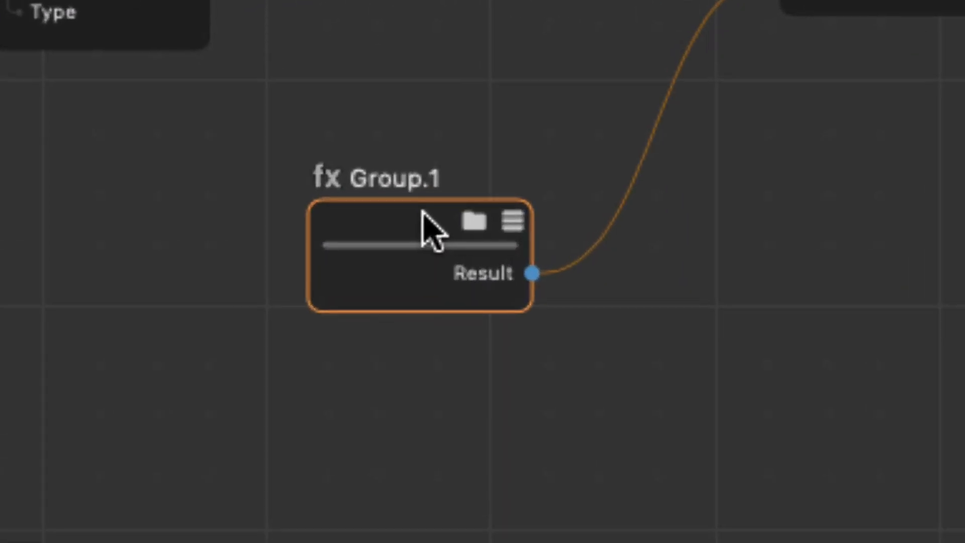
pyautogui.moveTo(475, 221)
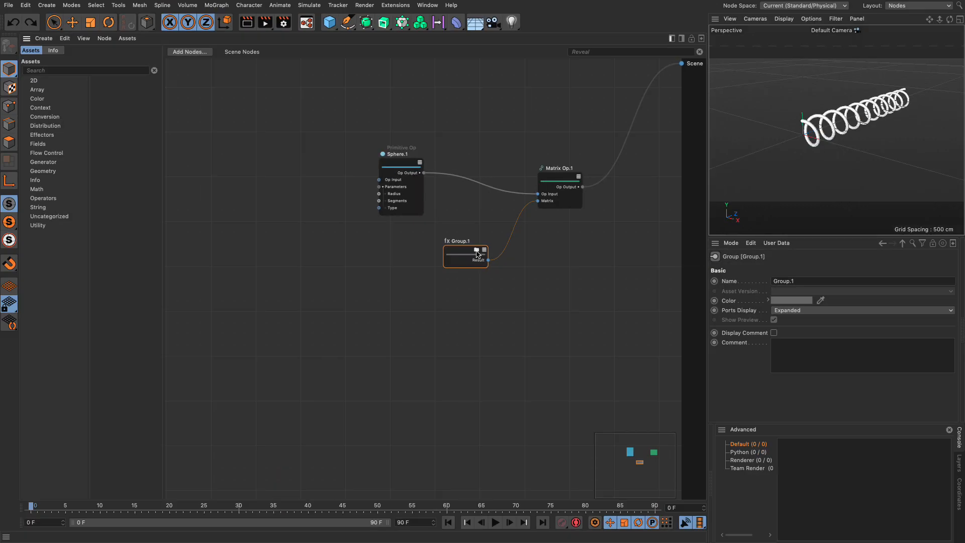
# Set Multiply.3's Z multiplier to 4 and expose Range.1's End as a 'Count' group input
pyautogui.doubleClick(465, 255)
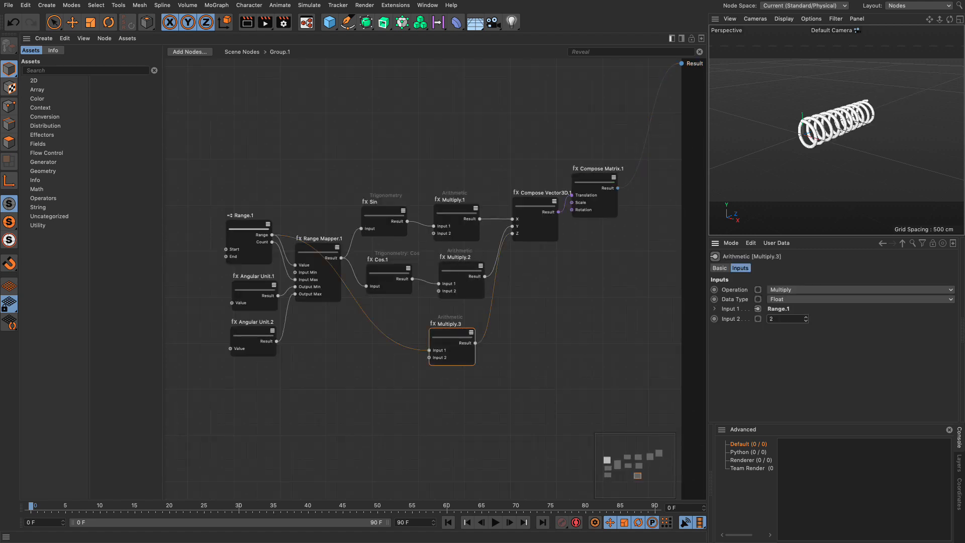
pyautogui.write('4')
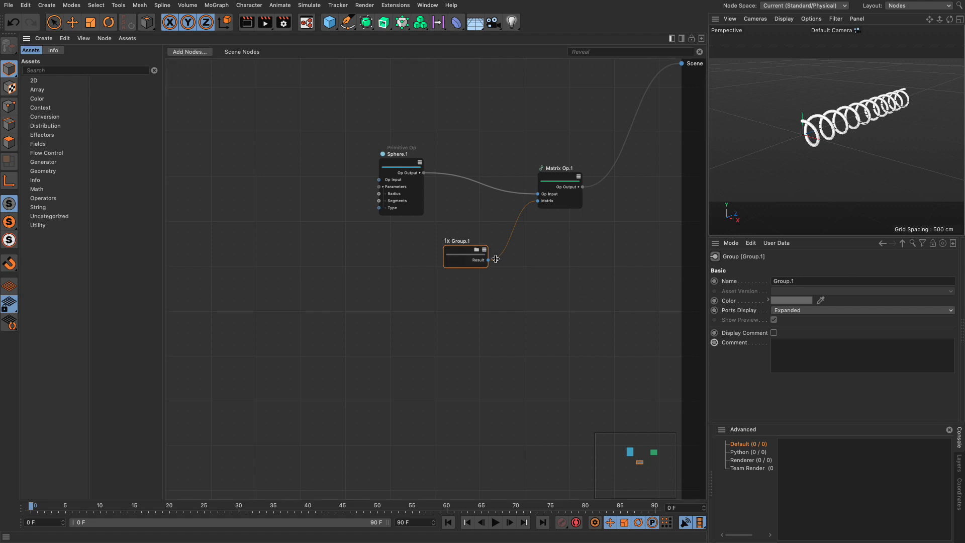
pyautogui.doubleClick(465, 256)
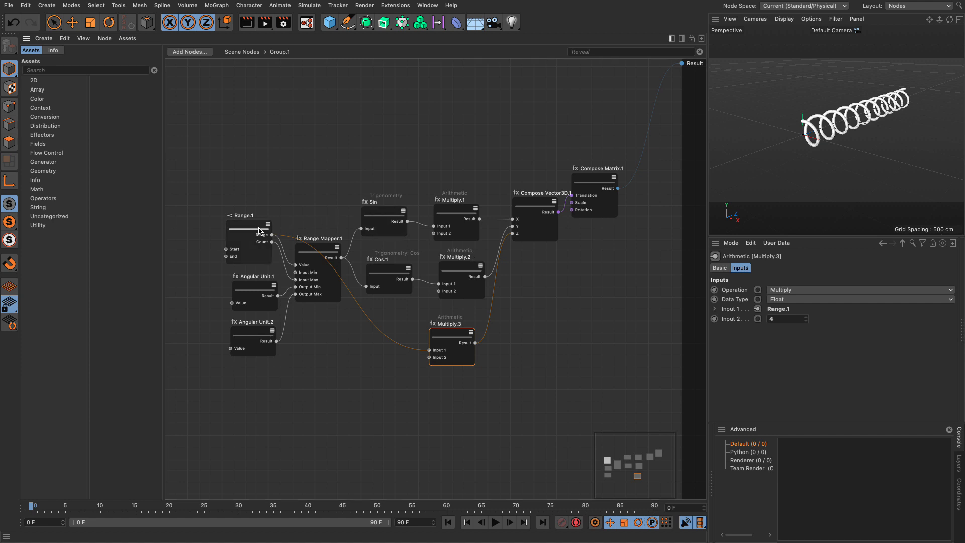
pyautogui.click(249, 214)
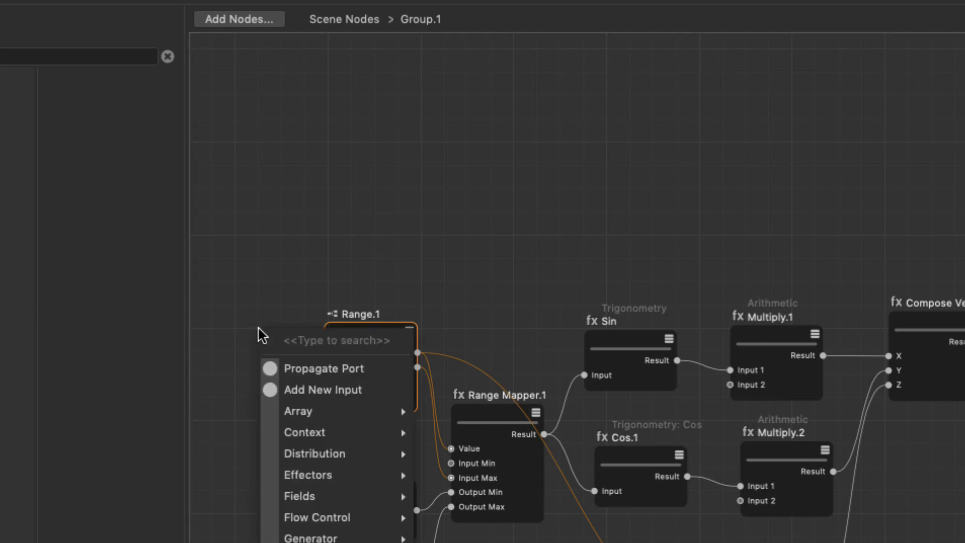
pyautogui.moveTo(322, 368)
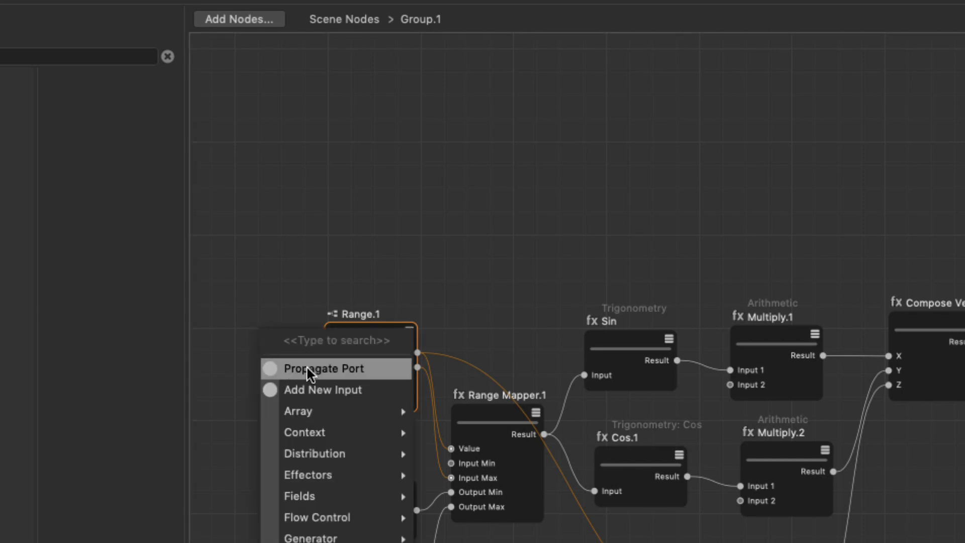
pyautogui.click(323, 368)
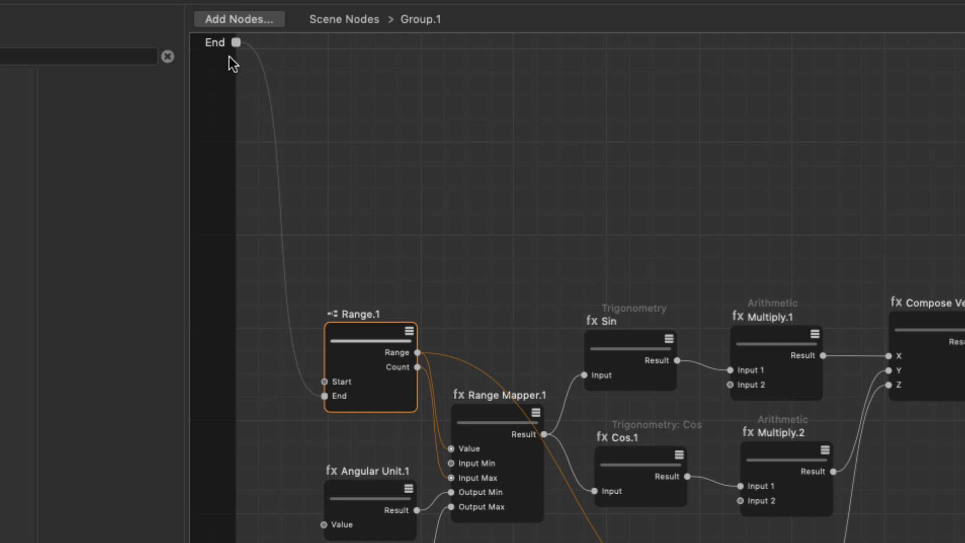
pyautogui.moveTo(246, 318)
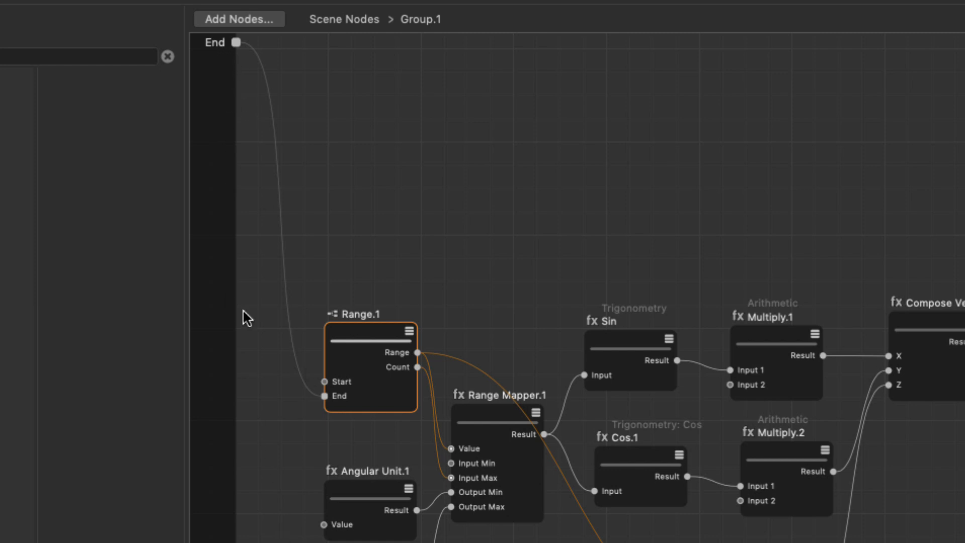
pyautogui.doubleClick(214, 42)
pyautogui.write('Count')
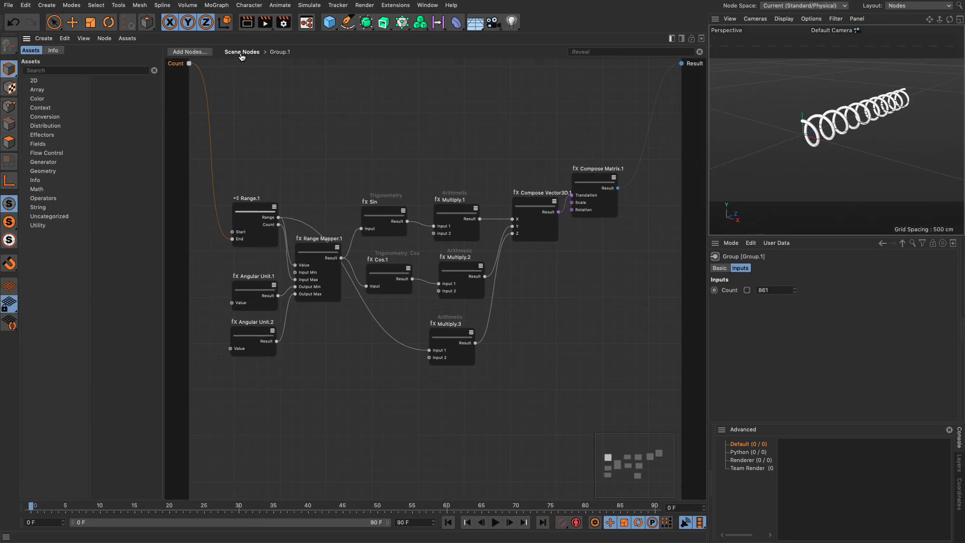
pyautogui.click(241, 52)
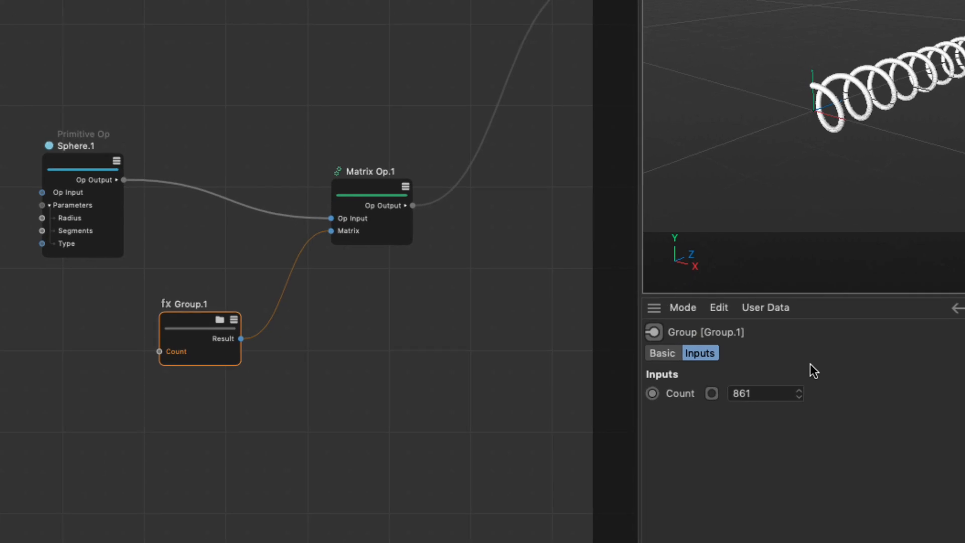
pyautogui.moveTo(688, 371)
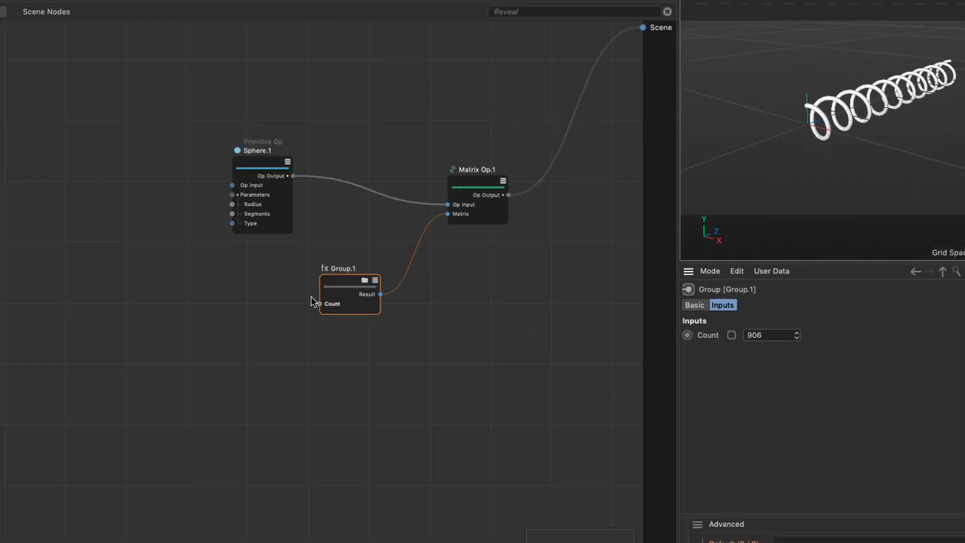
# Expose the two Angular Unit values as 'Start angle' and 'End angle' group inputs
pyautogui.doubleClick(349, 293)
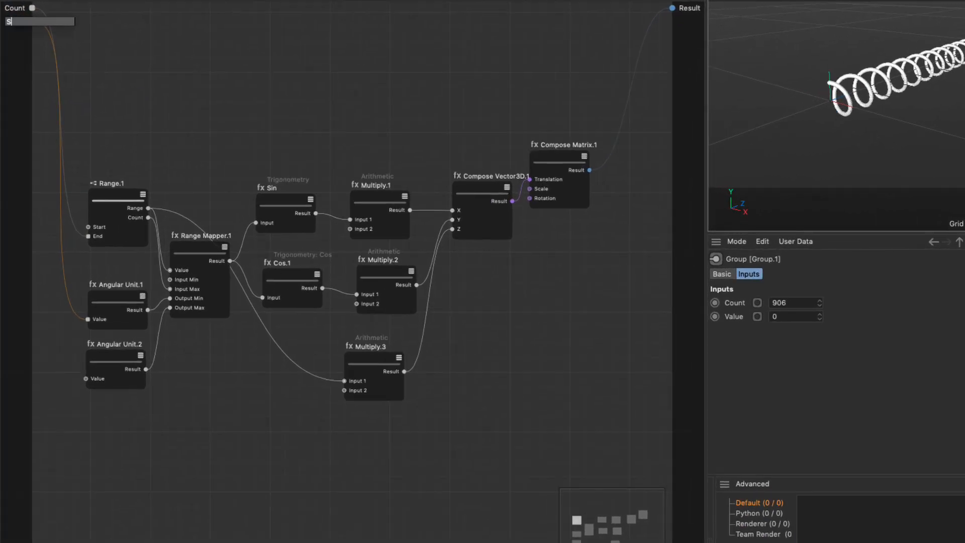
pyautogui.write('Start angle')
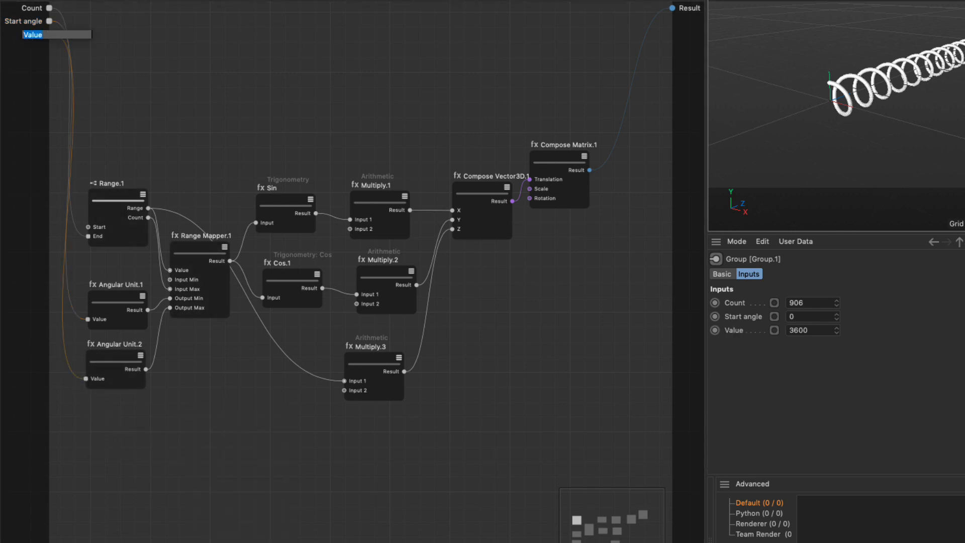
pyautogui.write('End angle')
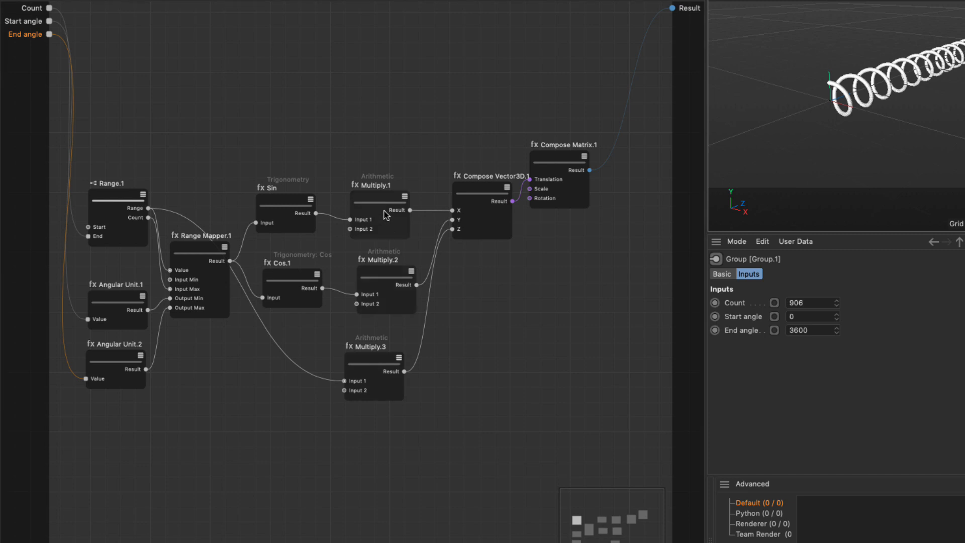
# Expose the Multiply nodes' second inputs as 'X Scale', 'Y Scale' and 'Z Scale'
pyautogui.click(379, 210)
pyautogui.write('Y Sca')
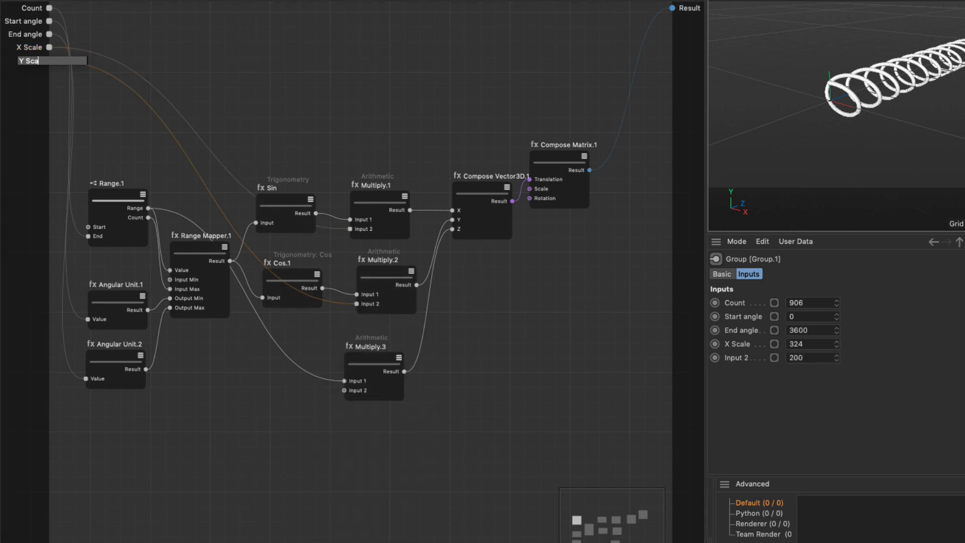
pyautogui.click(374, 369)
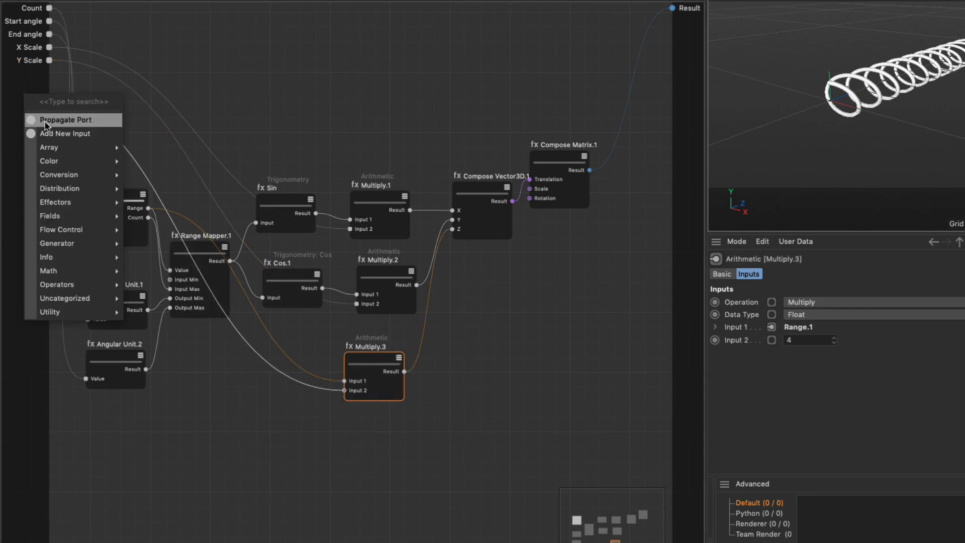
pyautogui.click(67, 120)
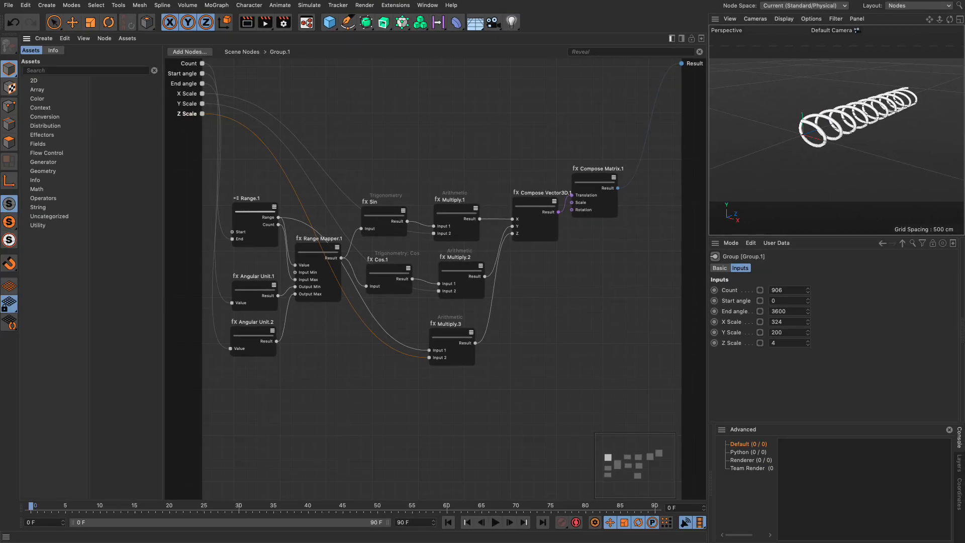
pyautogui.click(241, 52)
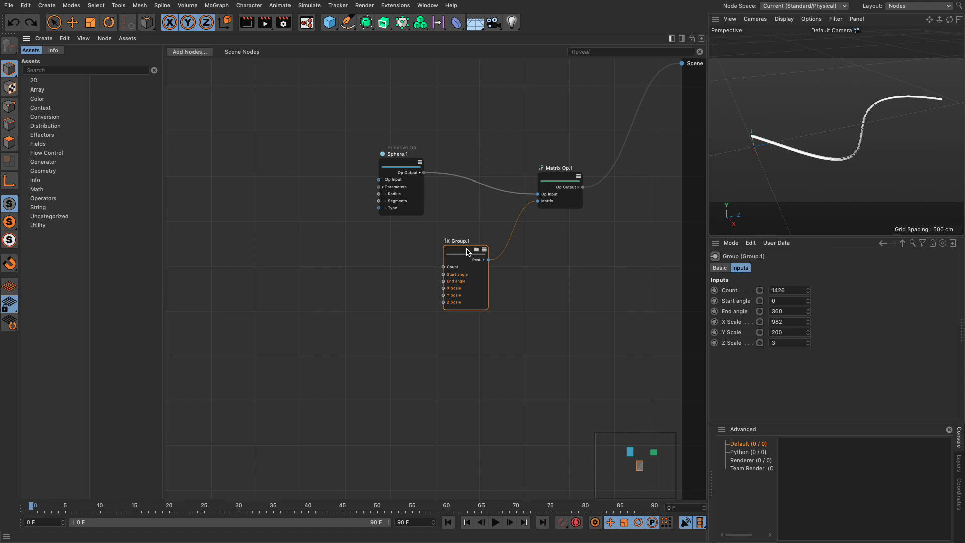
pyautogui.moveTo(544, 315)
pyautogui.write('primi')
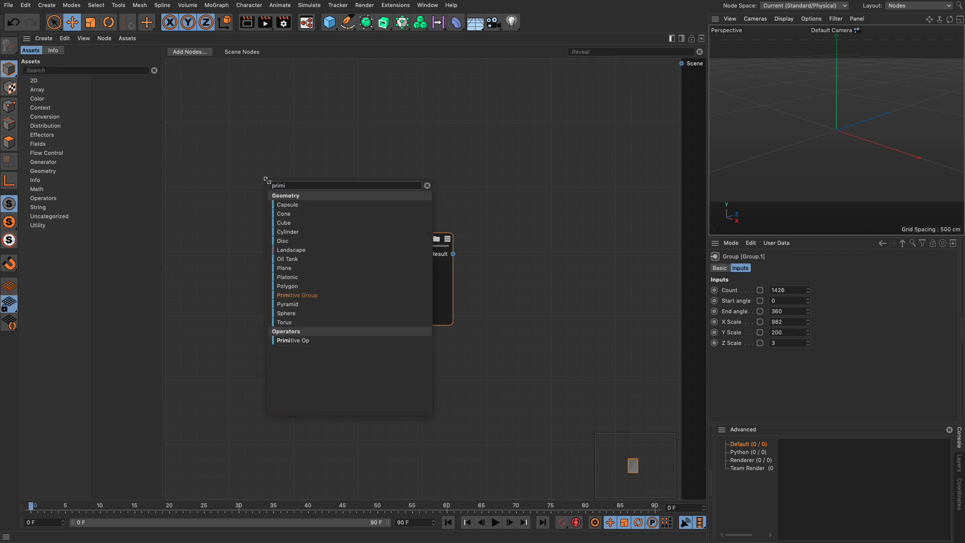
# Add an Oil Tank wired through a Geometry Op into a Matrix Op driven by Group.1
pyautogui.click(288, 259)
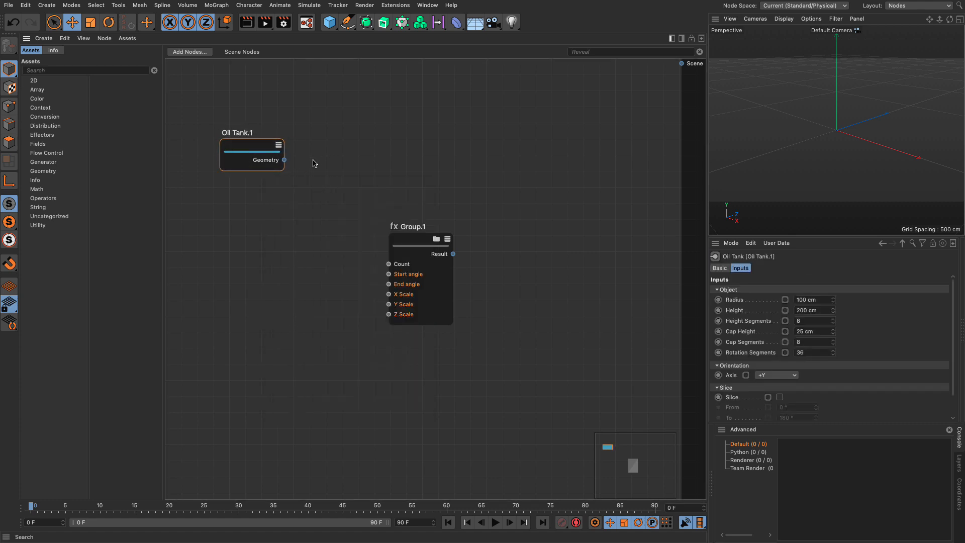
pyautogui.write('prim')
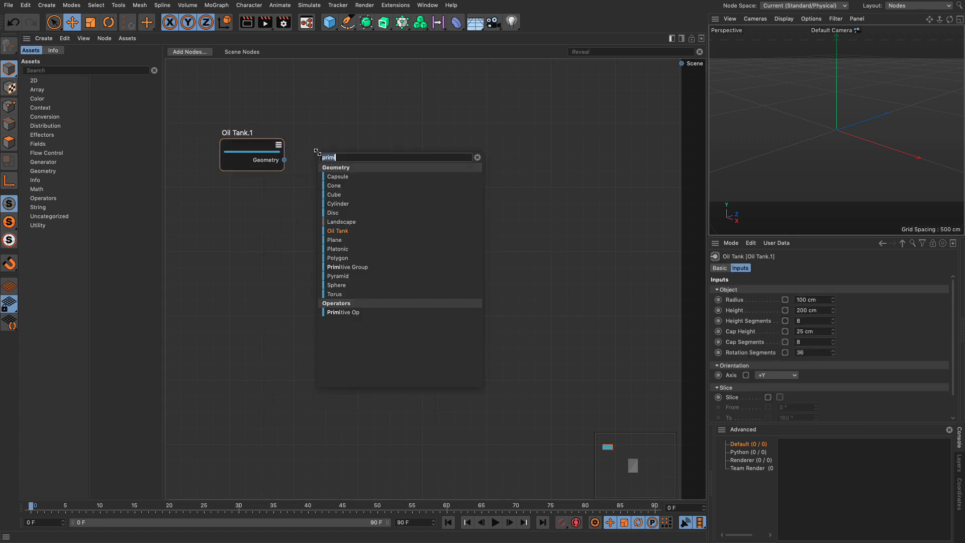
pyautogui.write('geom')
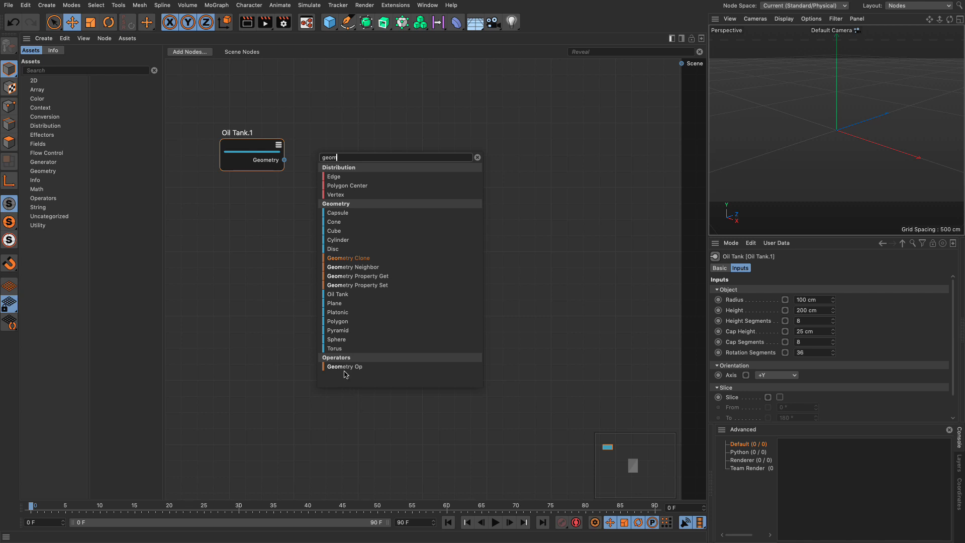
pyautogui.click(345, 366)
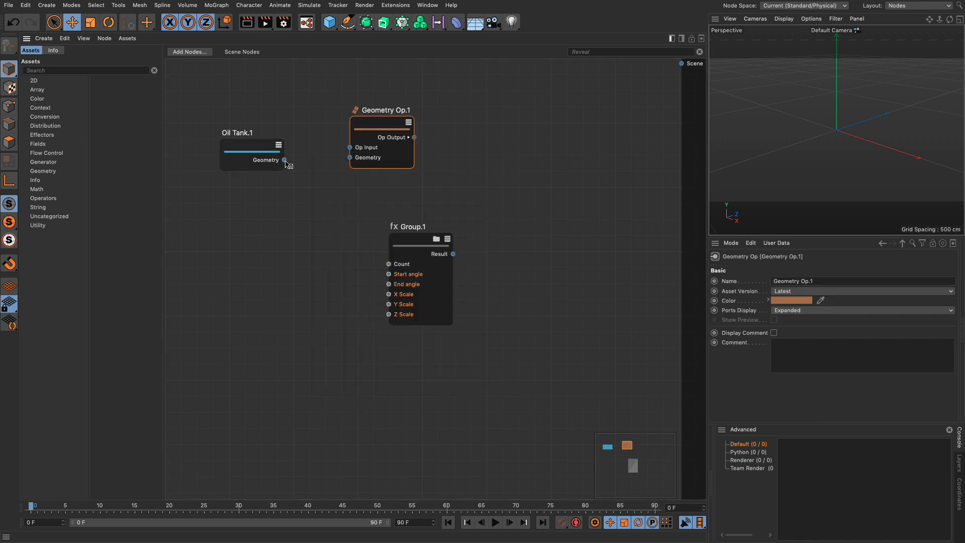
pyautogui.moveTo(284, 159); pyautogui.dragTo(349, 157)
pyautogui.write('matr')
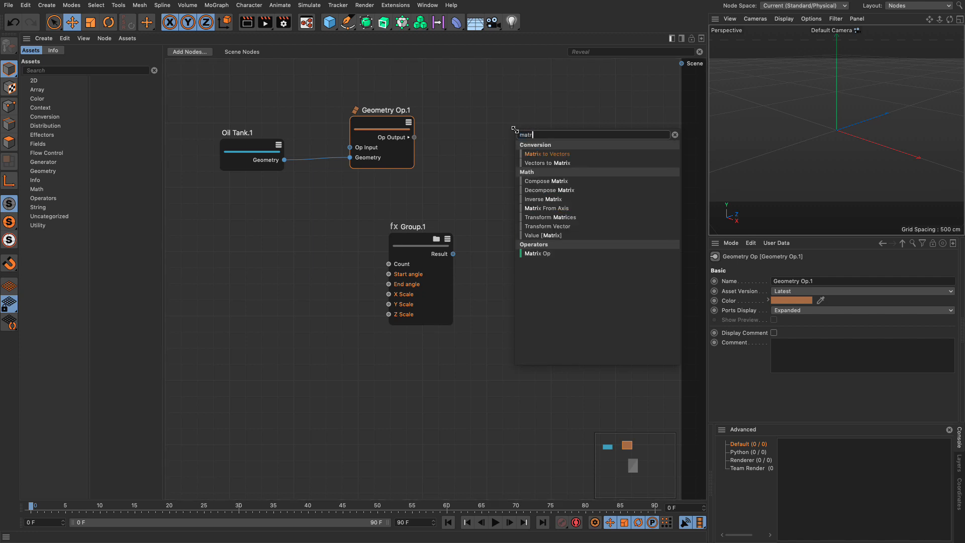
pyautogui.click(536, 253)
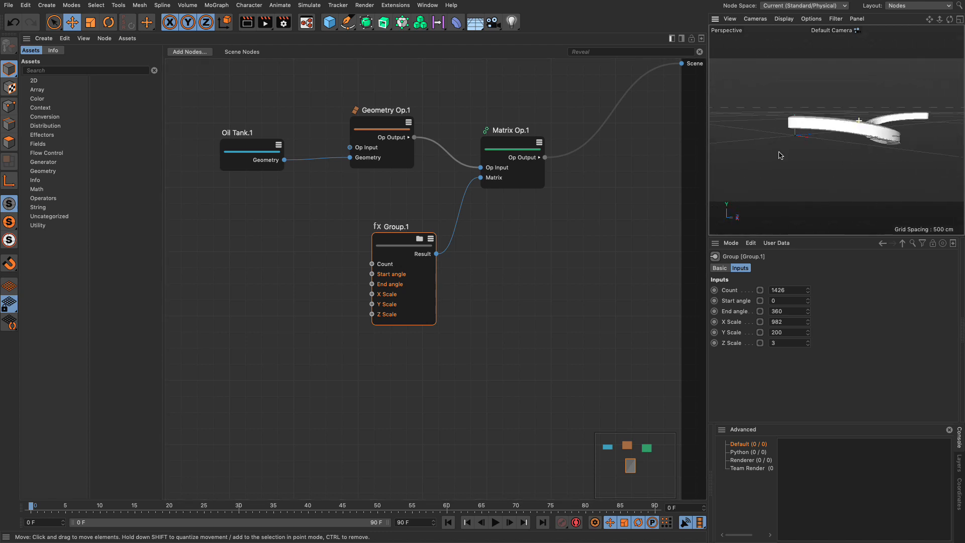
pyautogui.moveTo(389, 227); pyautogui.dragTo(411, 214)
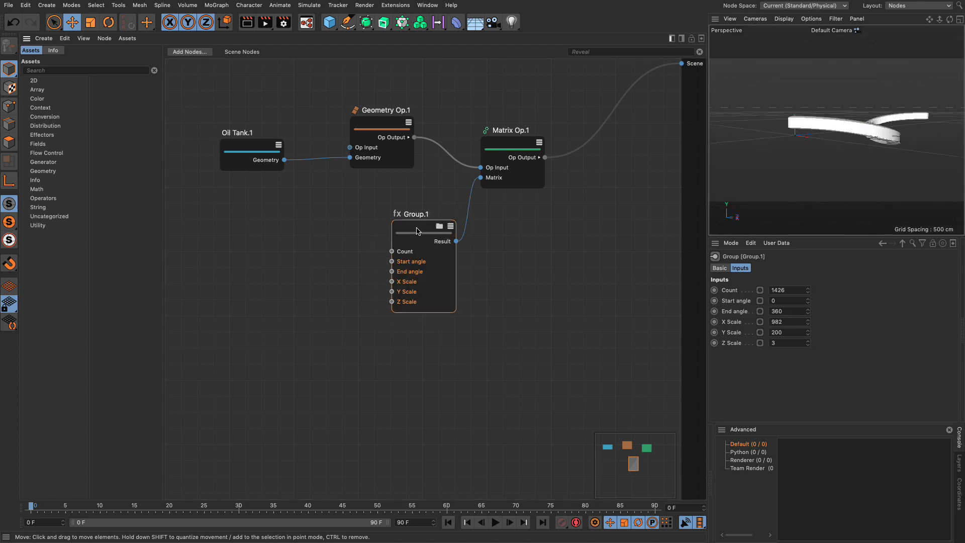
# Open the Resource Editor for Group.1's Start angle input port
pyautogui.rightClick(416, 260)
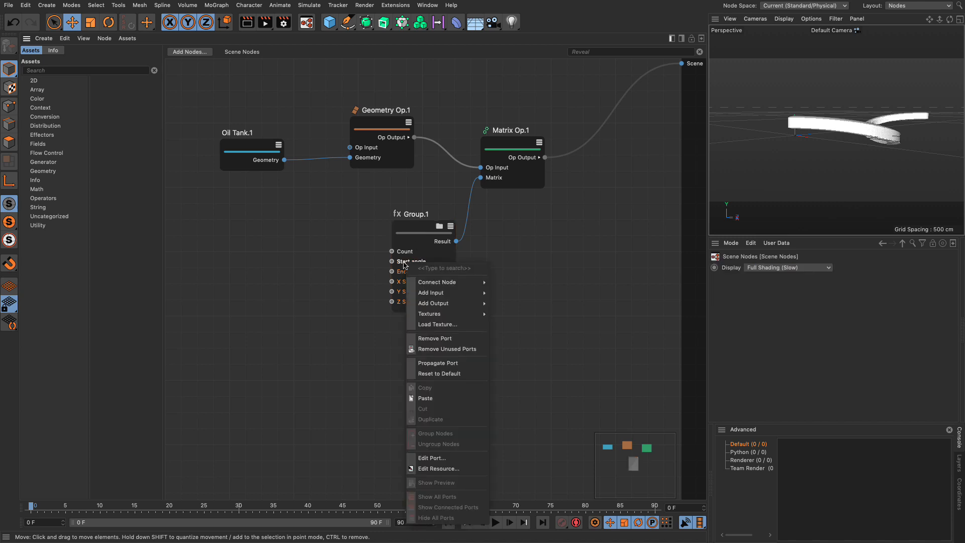
pyautogui.moveTo(432, 458)
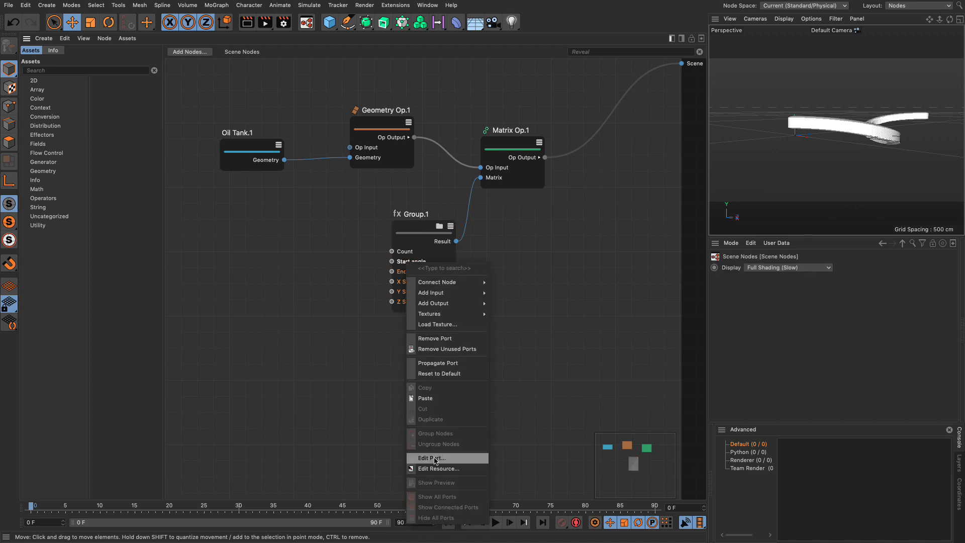
pyautogui.click(433, 457)
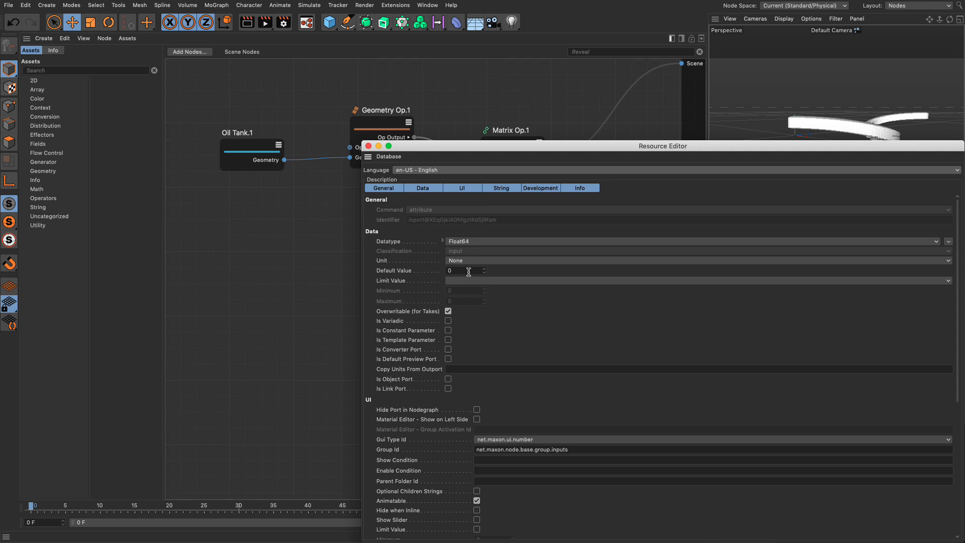